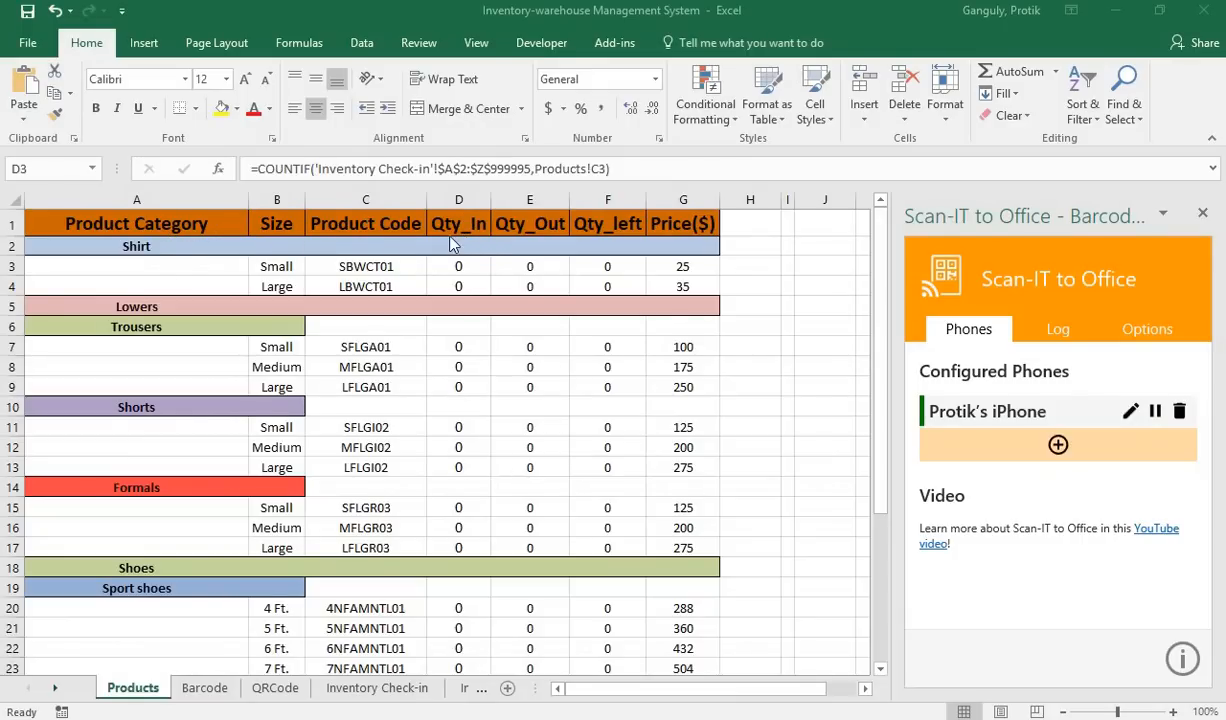
pyautogui.moveTo(505, 295)
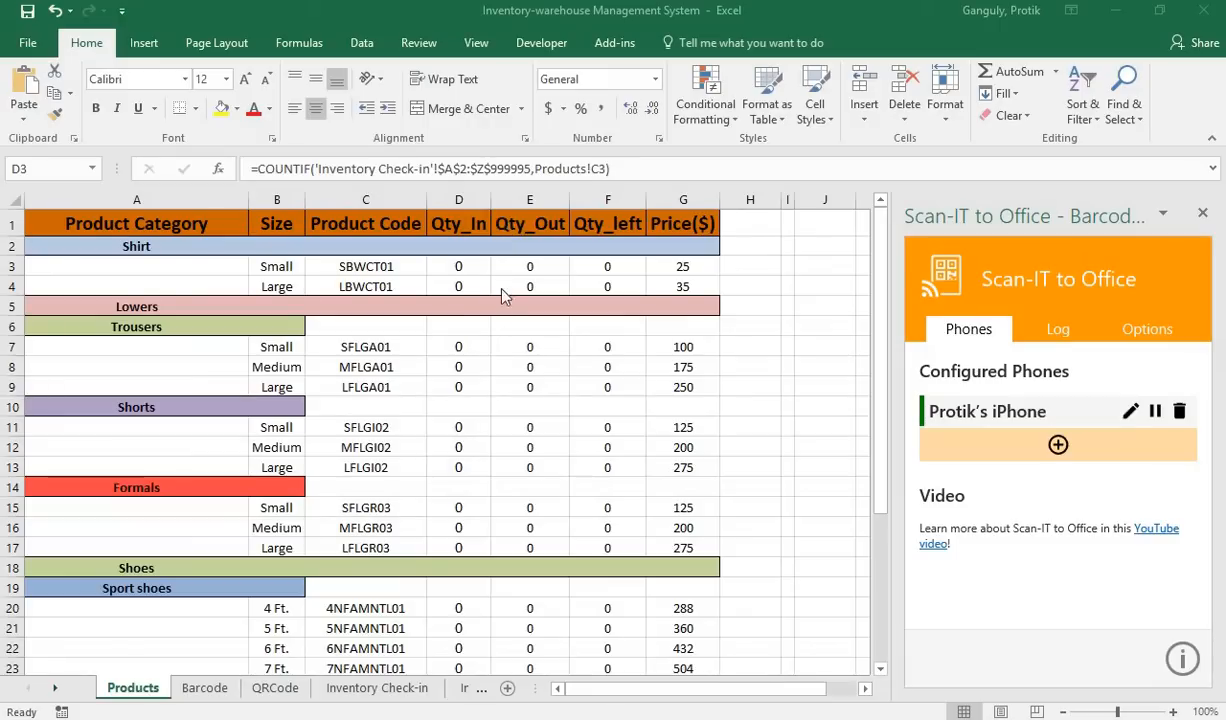
pyautogui.moveTo(518, 290)
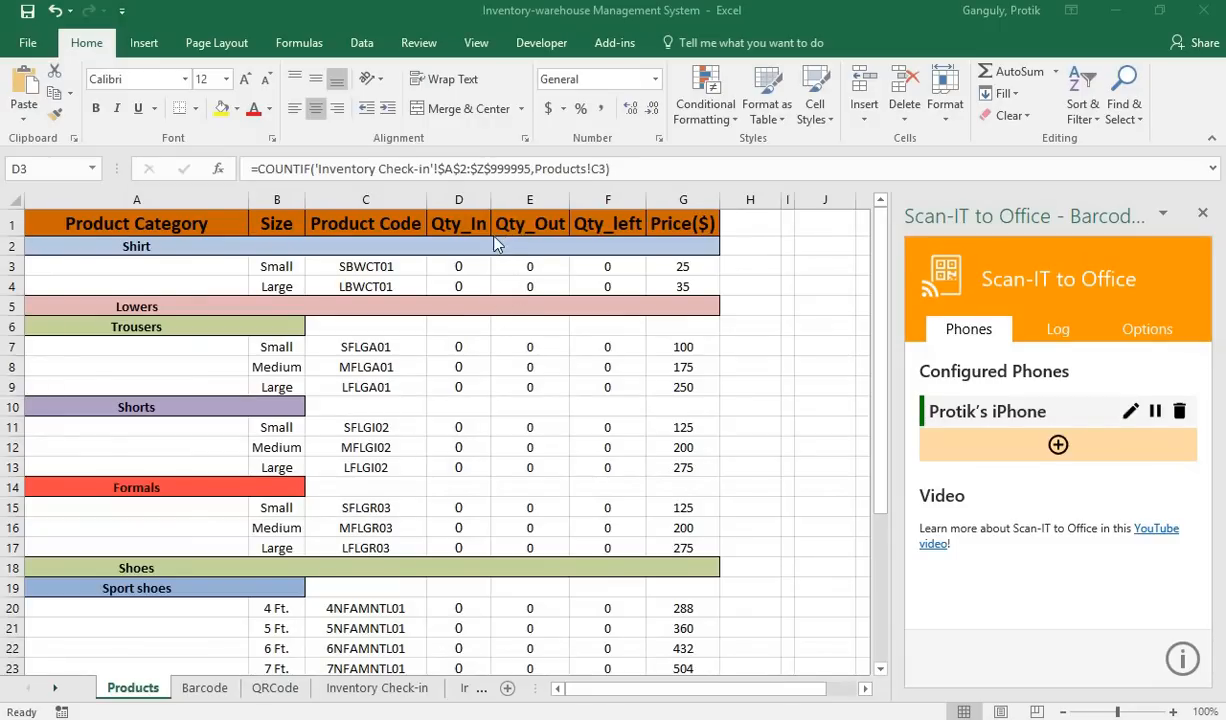
pyautogui.moveTo(532, 238)
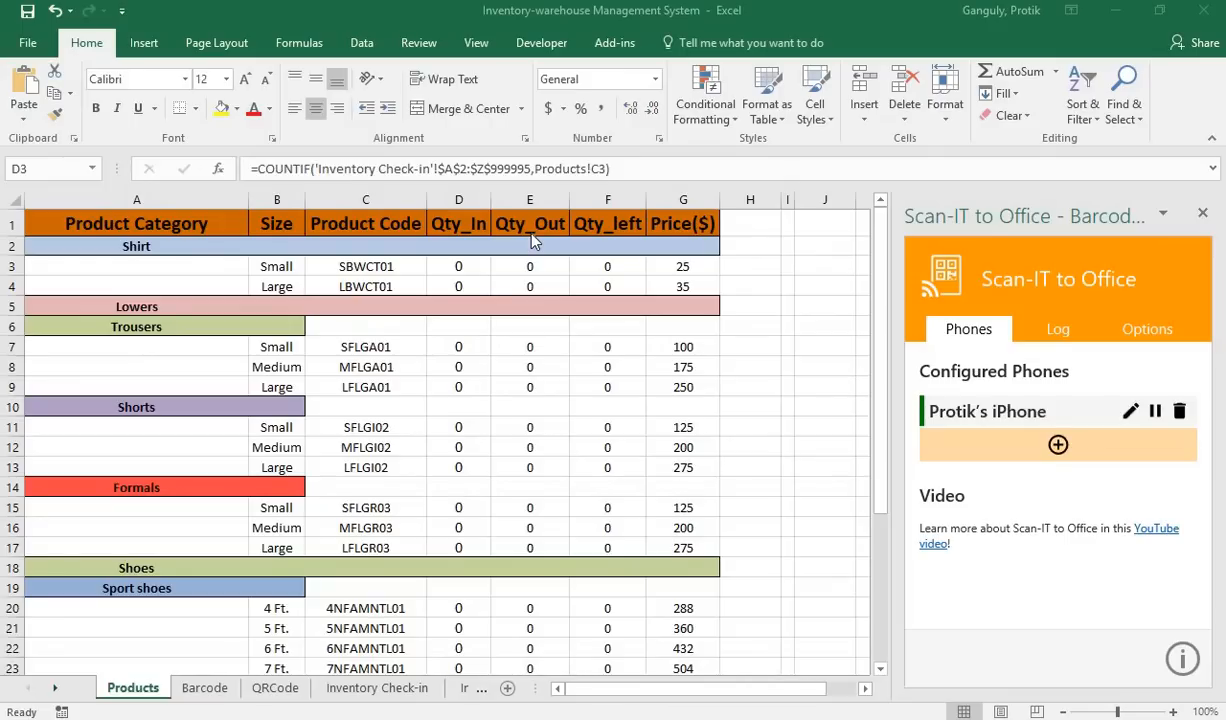
pyautogui.moveTo(596, 245)
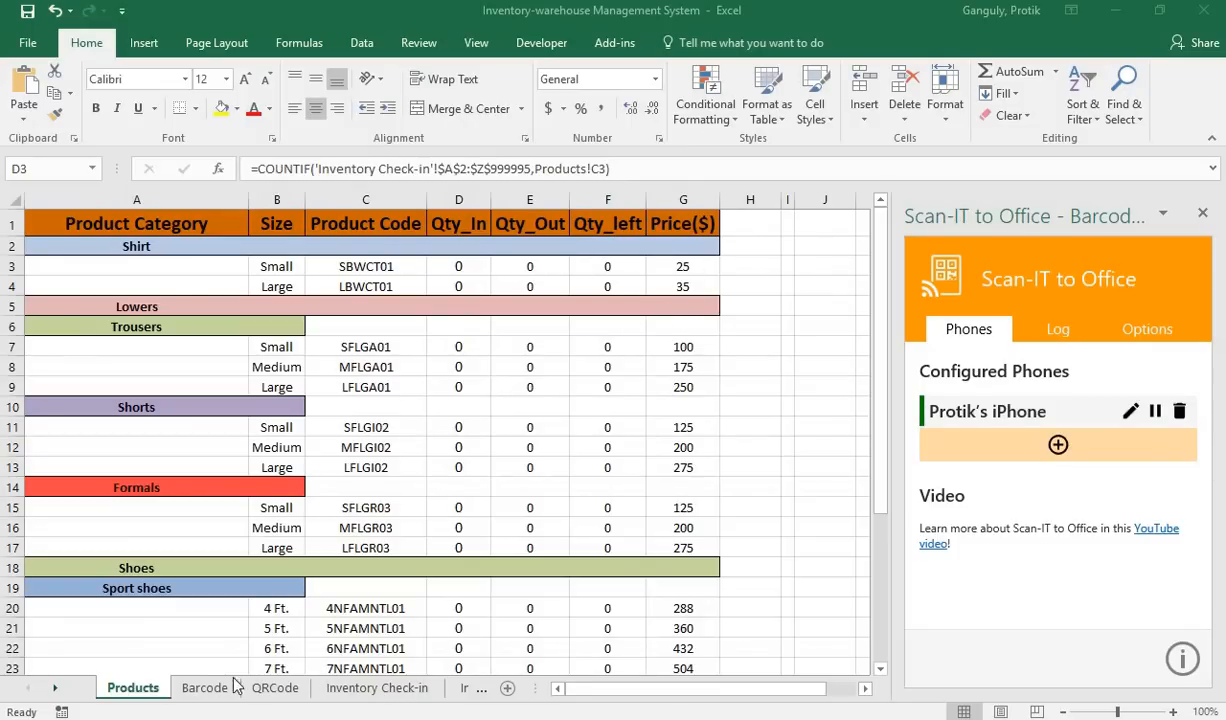
pyautogui.moveTo(481, 695)
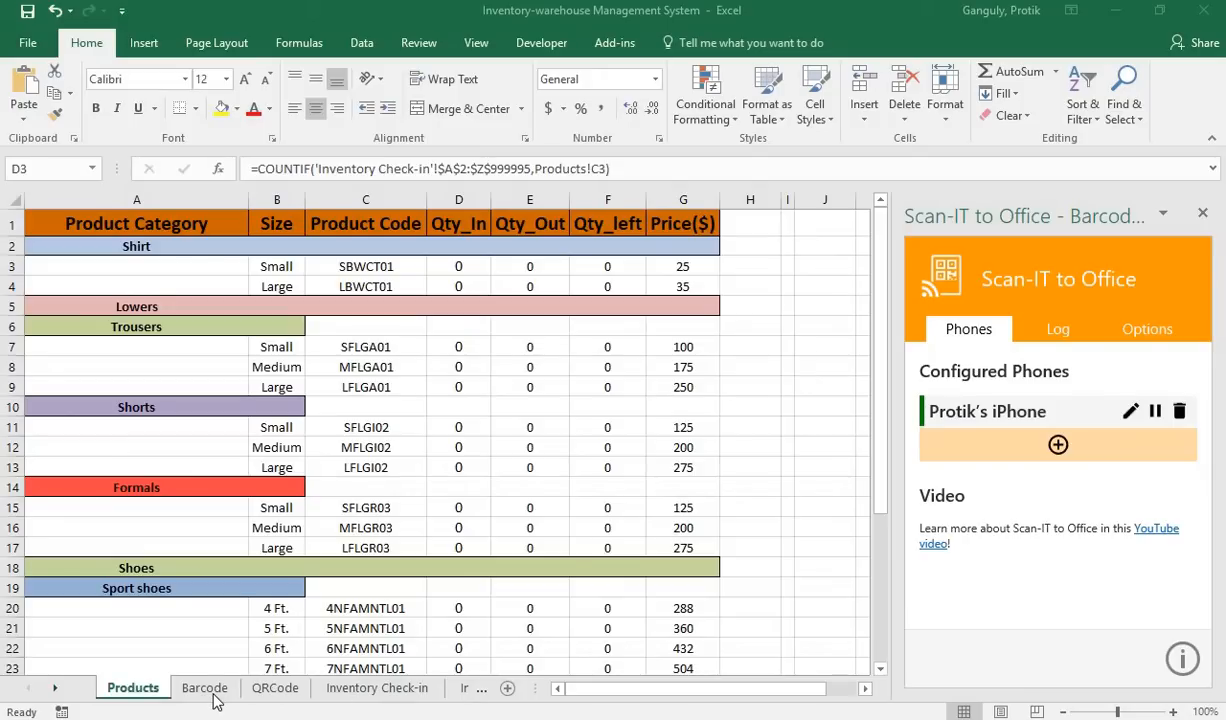
pyautogui.moveTo(417, 697)
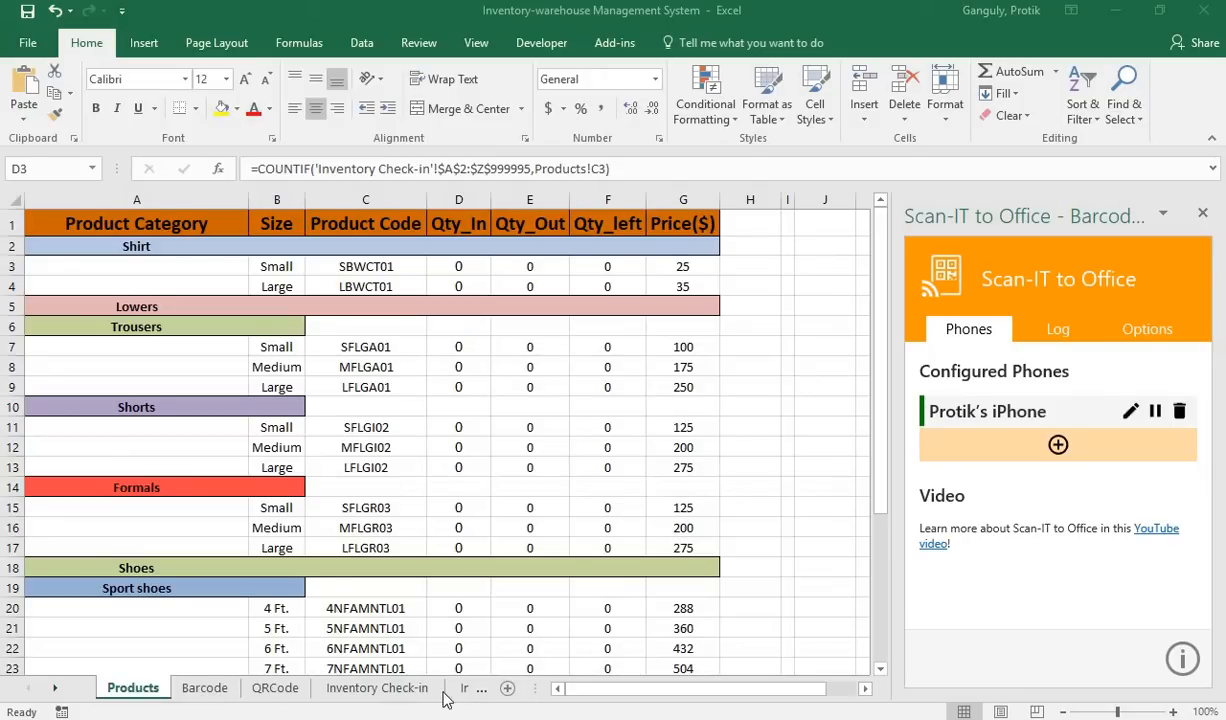
pyautogui.moveTo(203, 695)
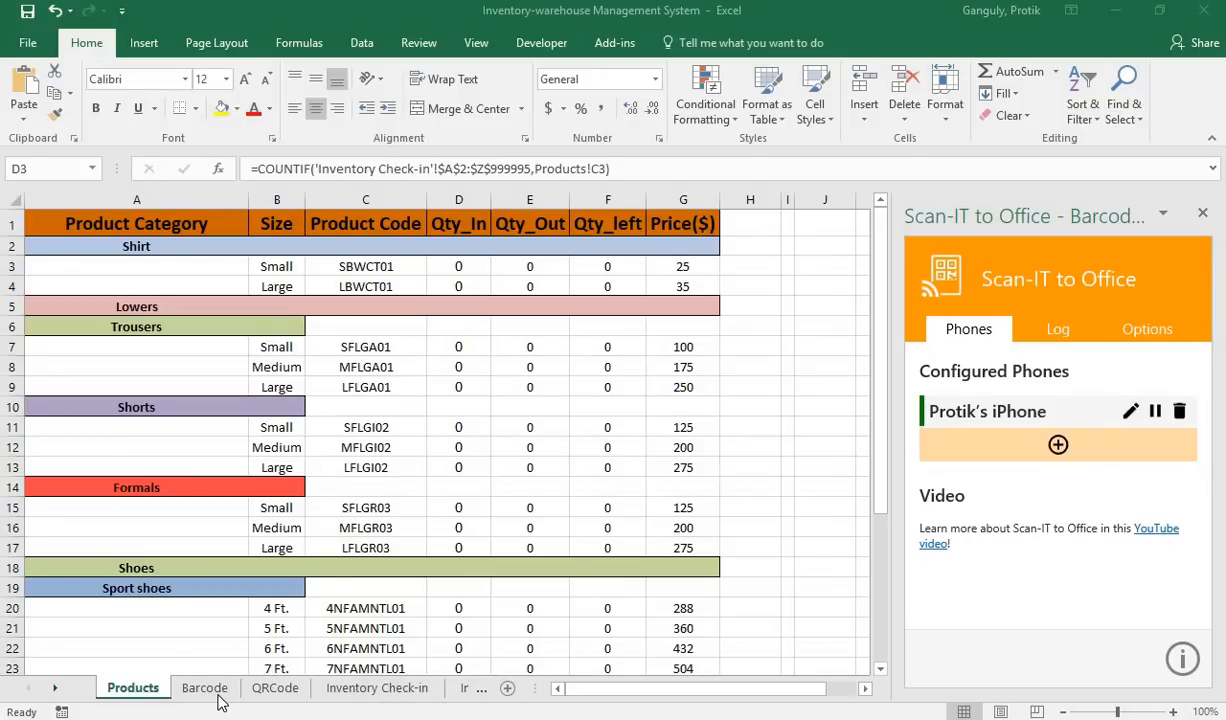
# Show the Barcode sheet and inspect the product code behind the first barcode in B3
pyautogui.click(458, 266)
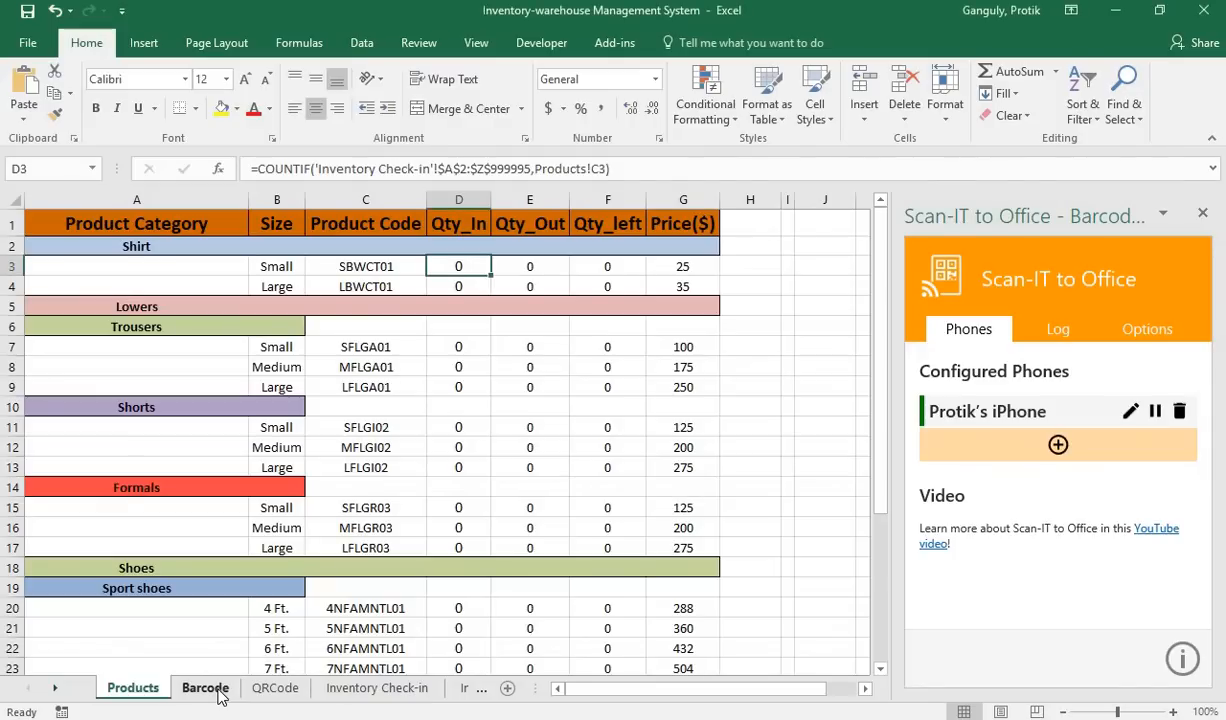
pyautogui.click(205, 688)
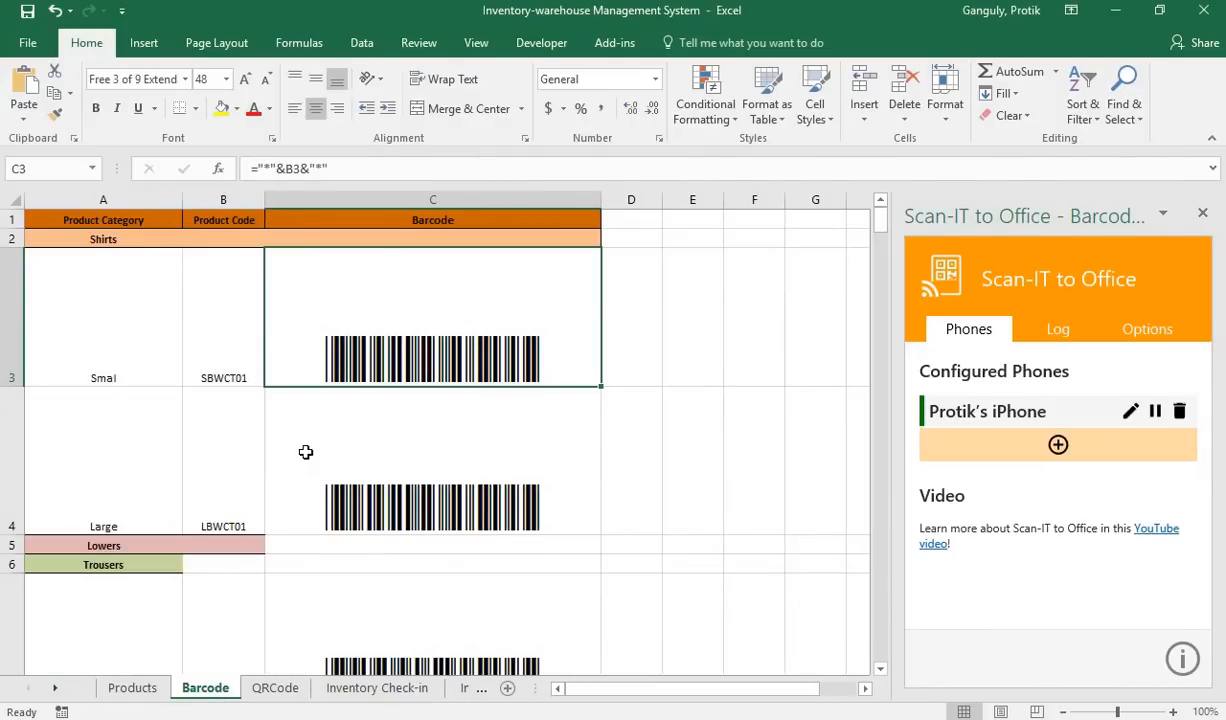
pyautogui.moveTo(282, 463)
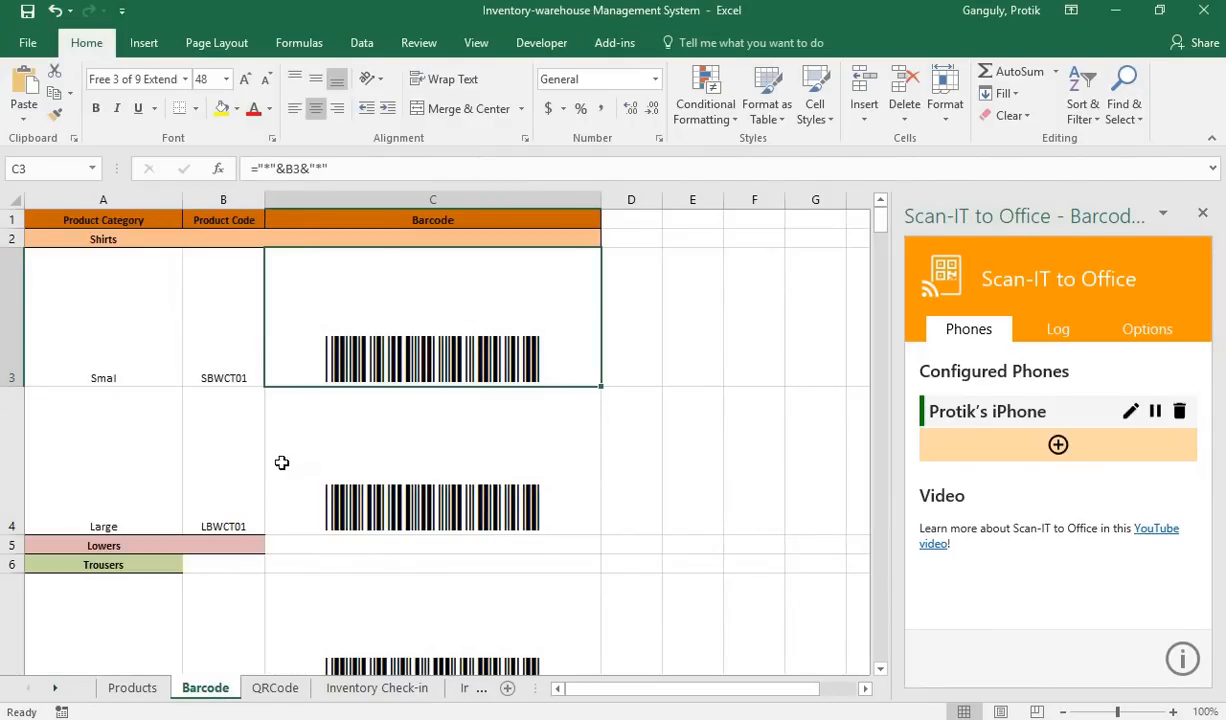
pyautogui.moveTo(322, 374)
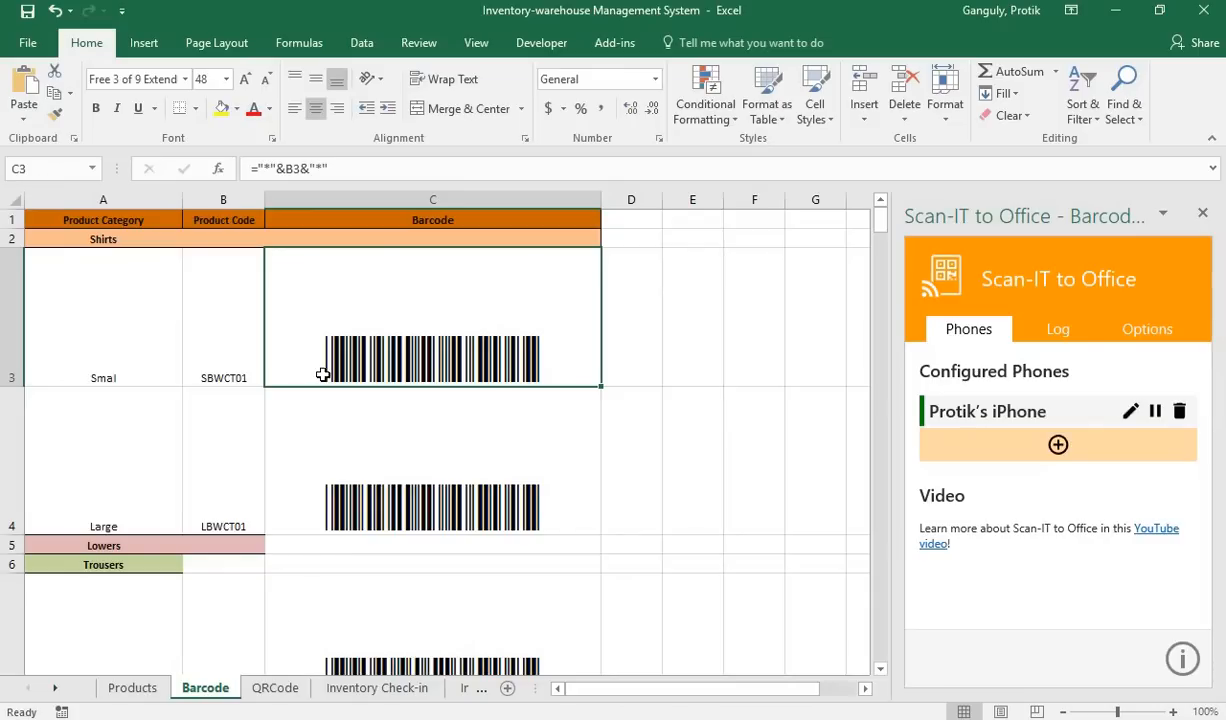
pyautogui.click(233, 360)
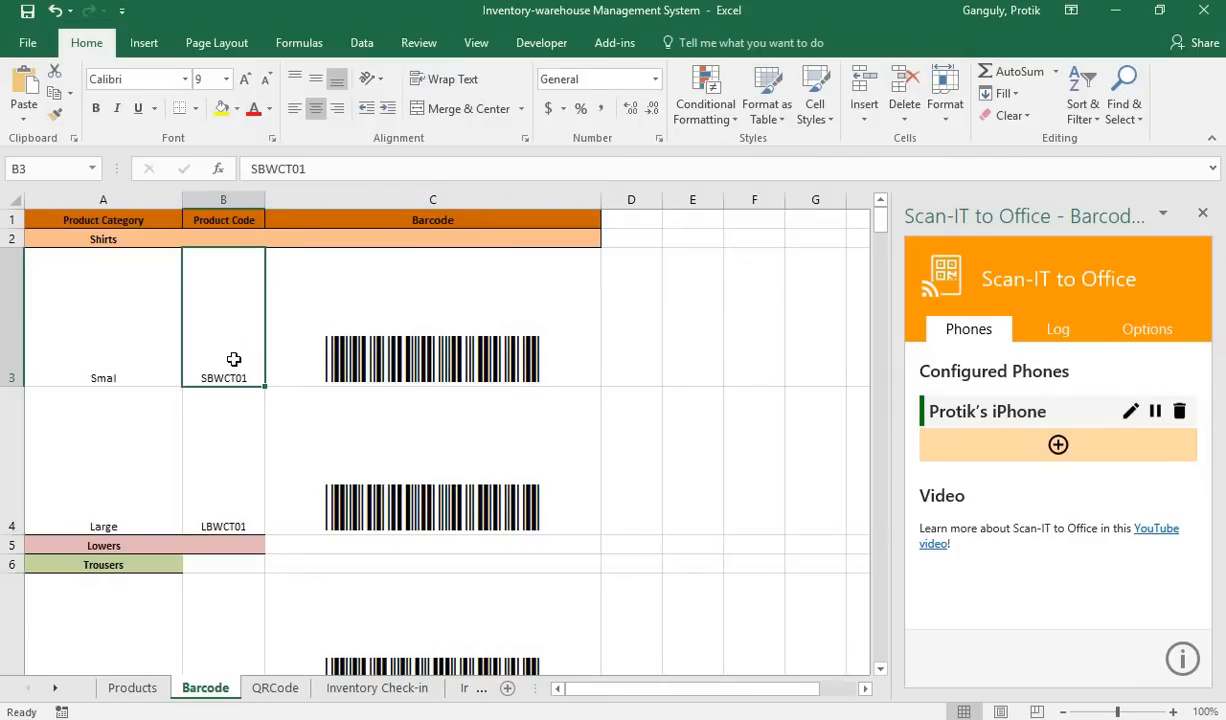
pyautogui.moveTo(323, 360)
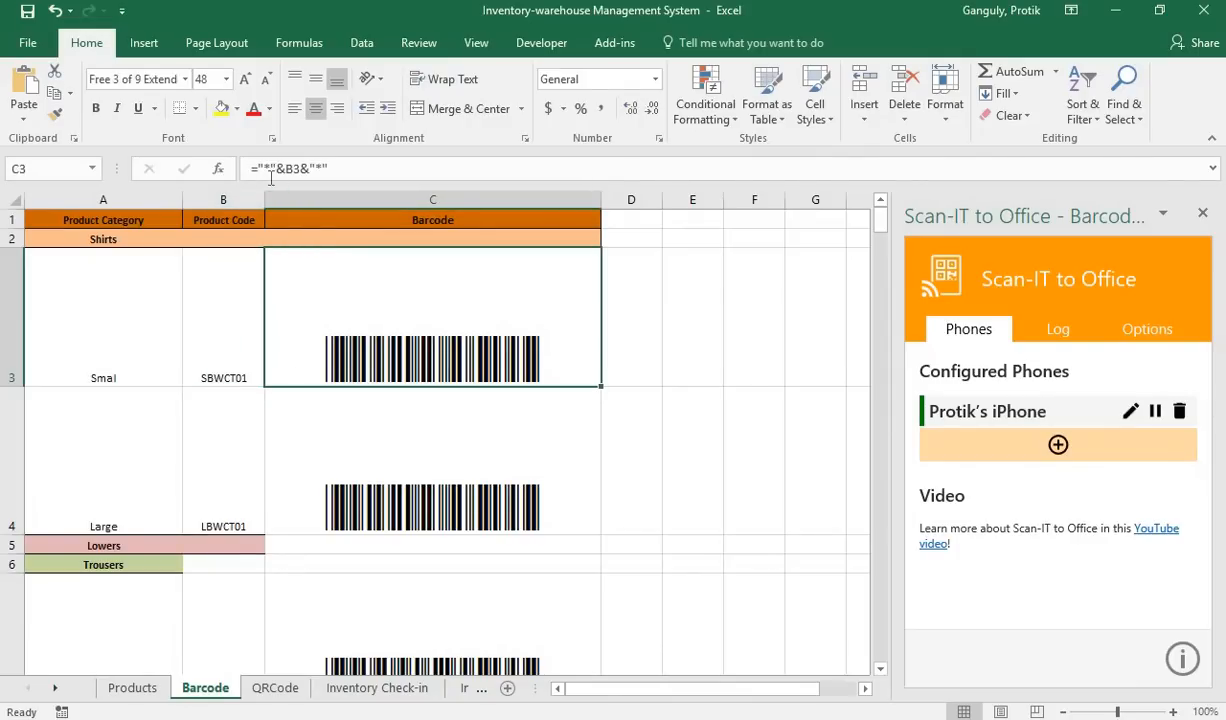
pyautogui.moveTo(291, 168)
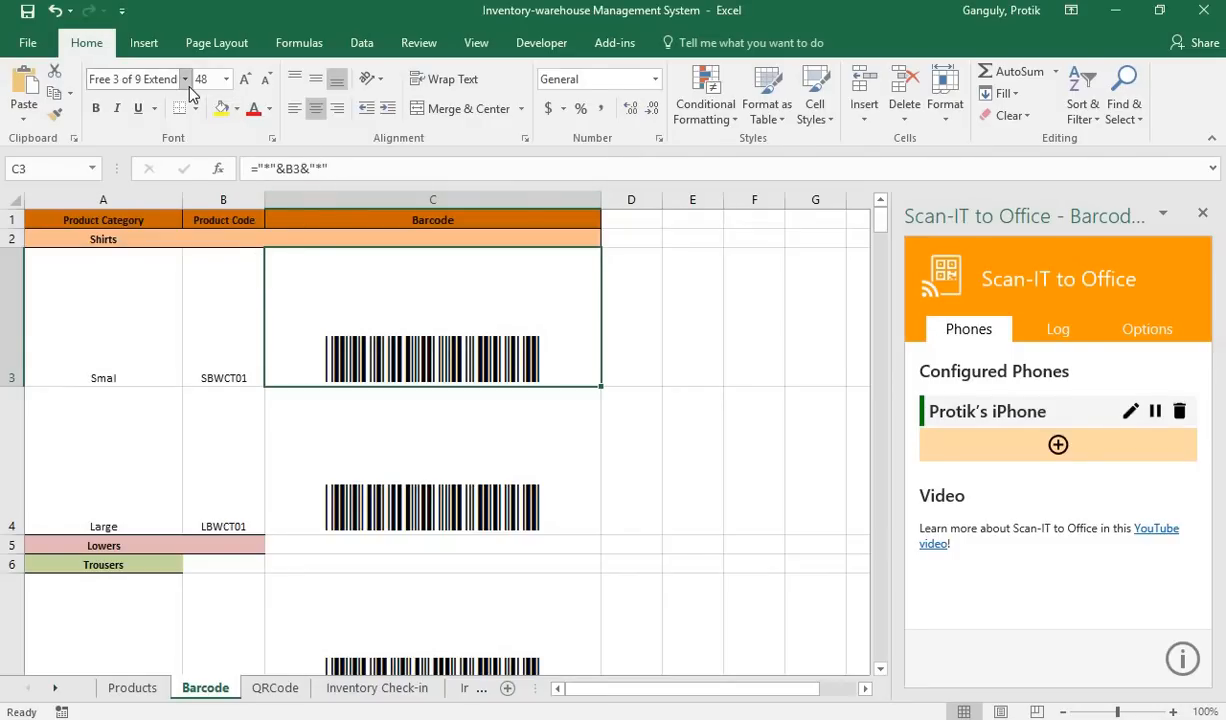
pyautogui.moveTo(160, 80)
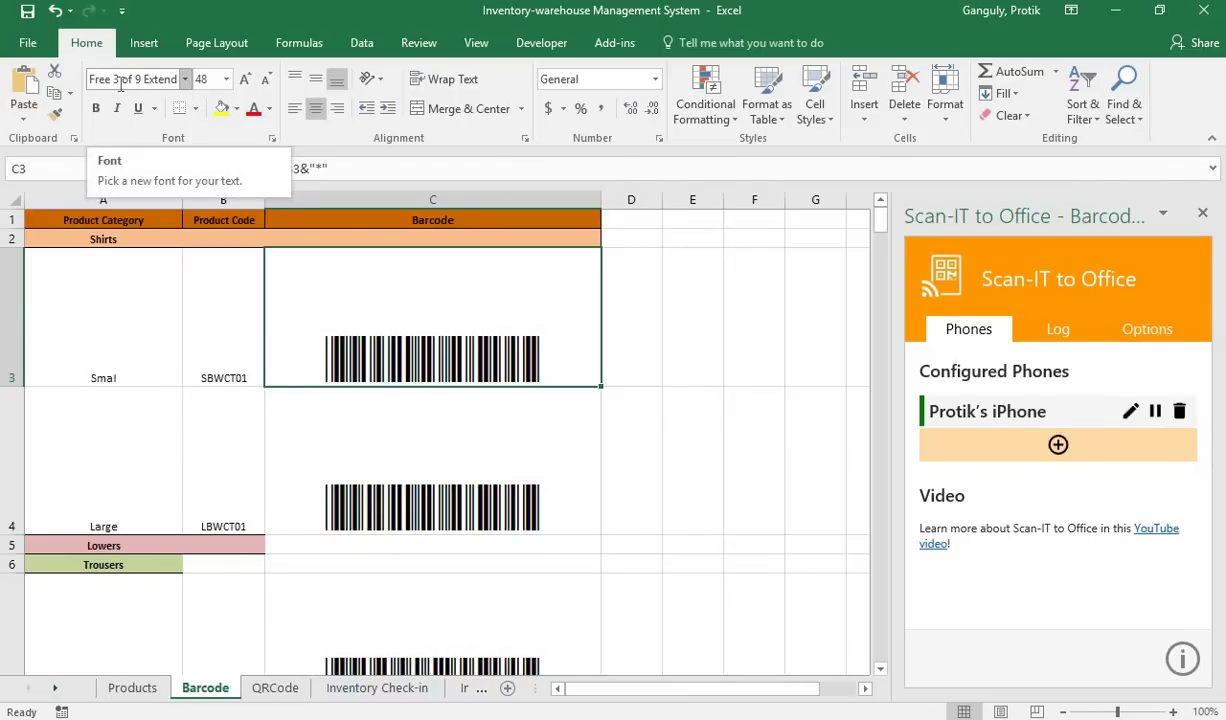
pyautogui.moveTo(316, 314)
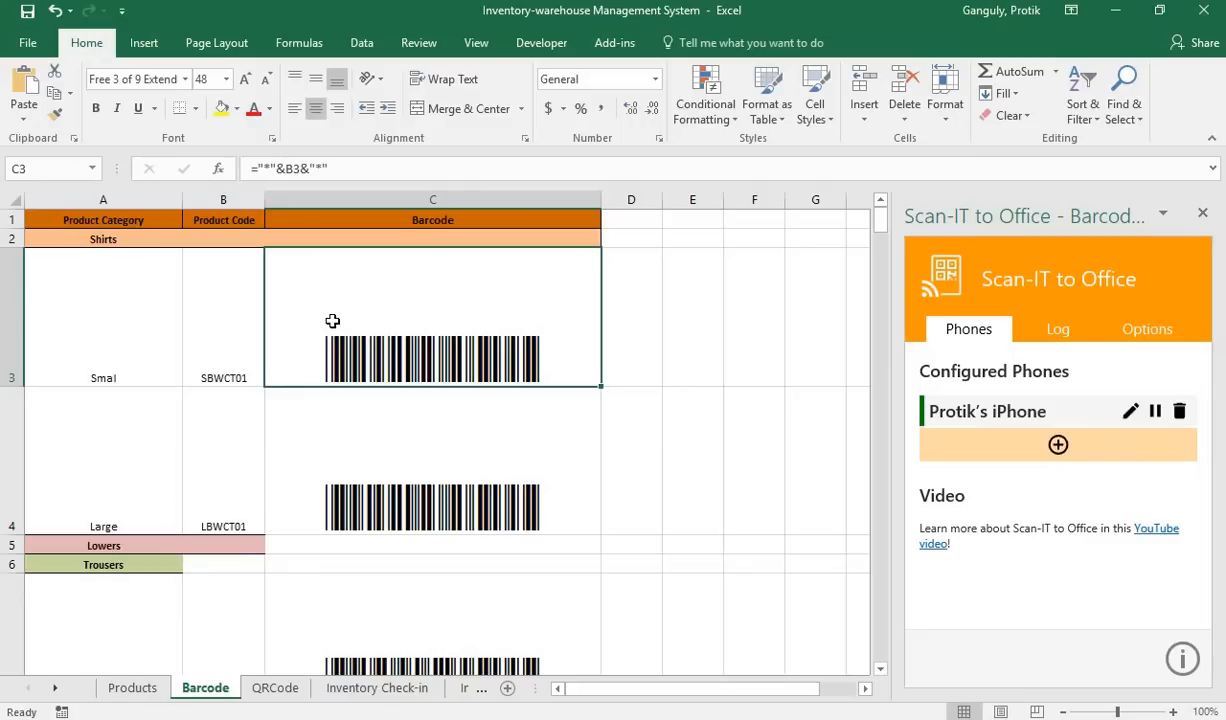
pyautogui.moveTo(345, 307)
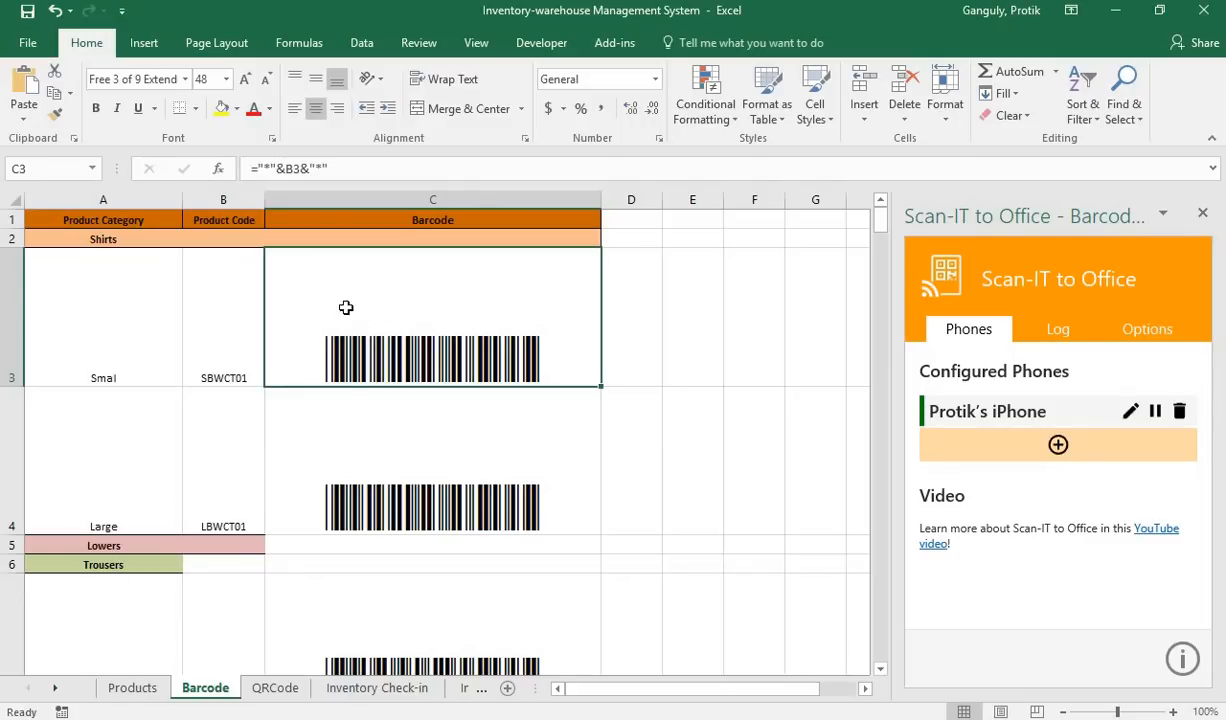
pyautogui.moveTo(382, 327)
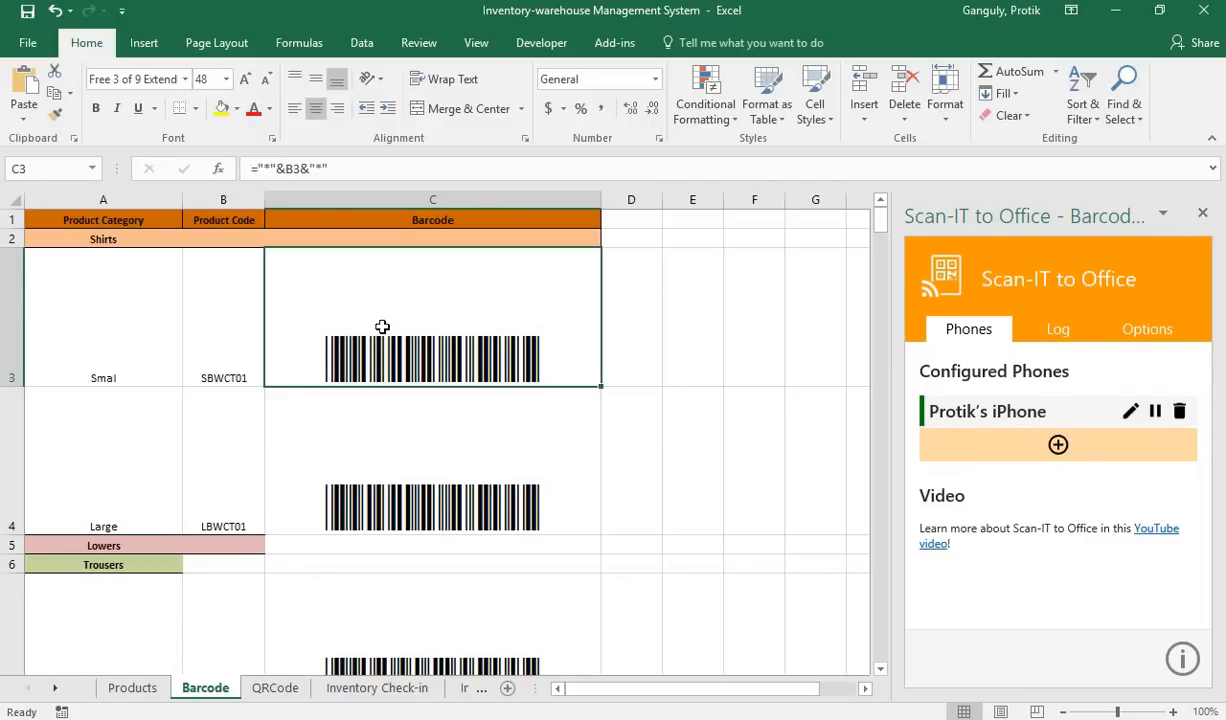
pyautogui.moveTo(358, 512)
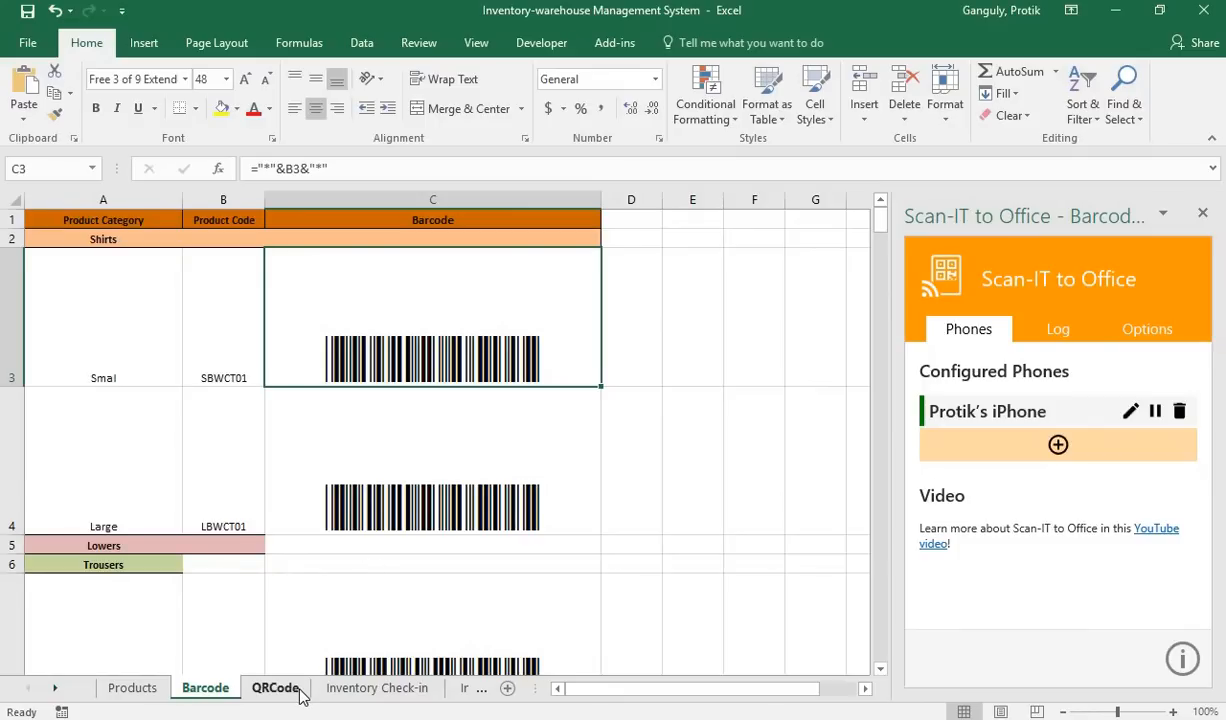
# On the QRCode sheet, enter description iuhiuh in D8 and check the QR formula in E3
pyautogui.click(275, 688)
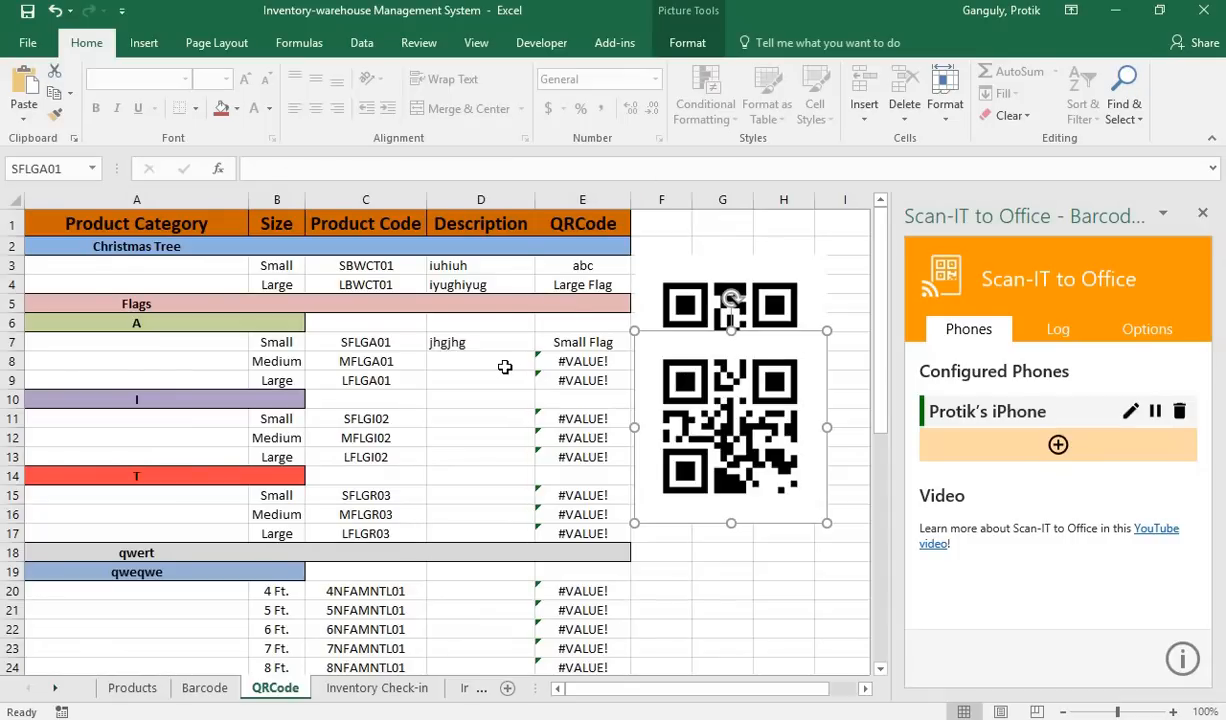
pyautogui.click(481, 361)
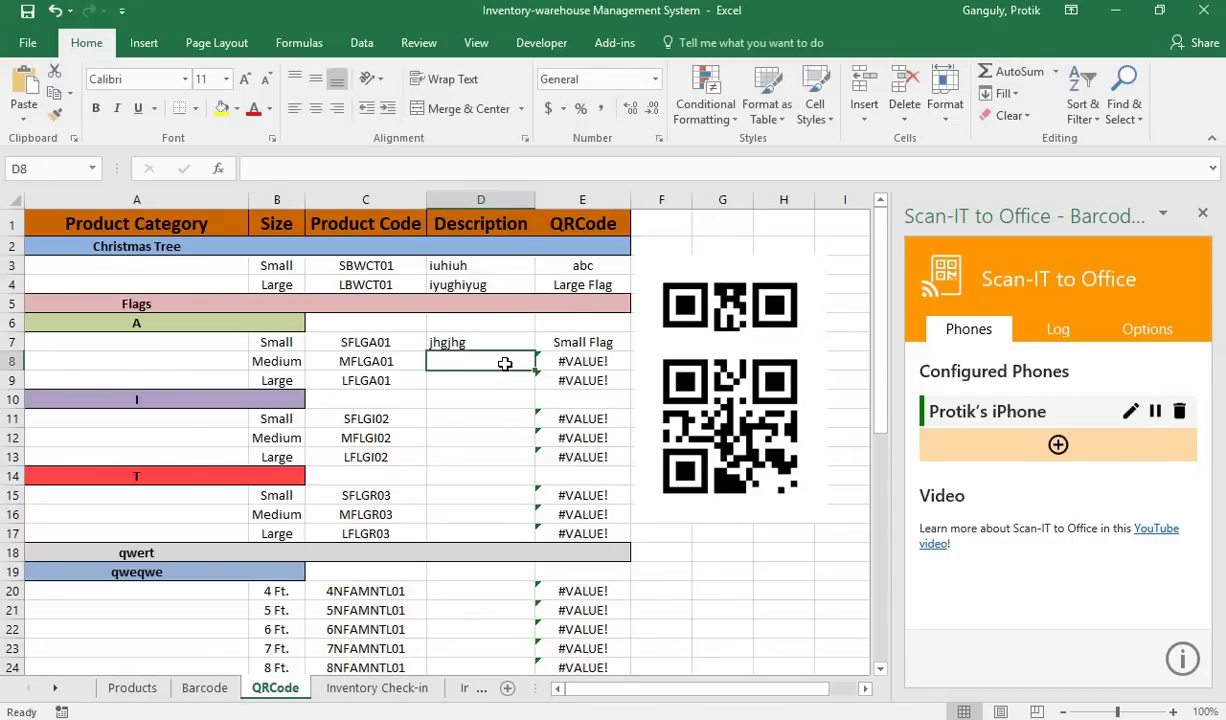
pyautogui.moveTo(510, 377)
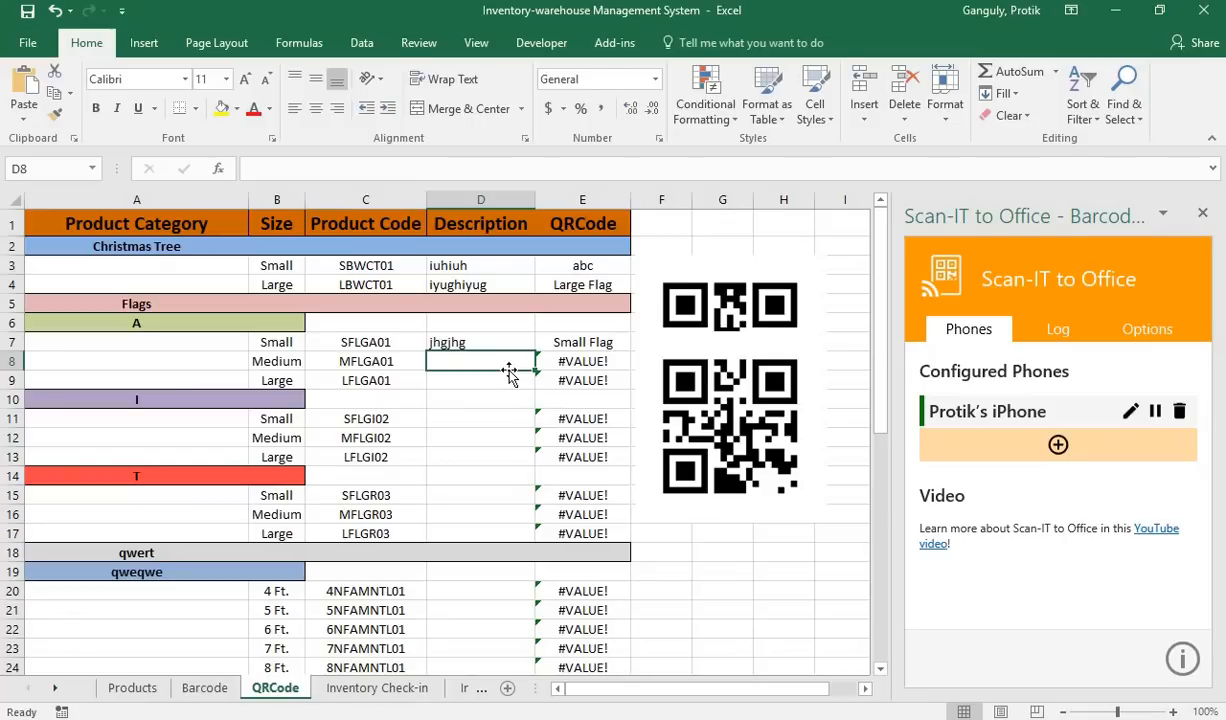
pyautogui.write('iuhiuh')
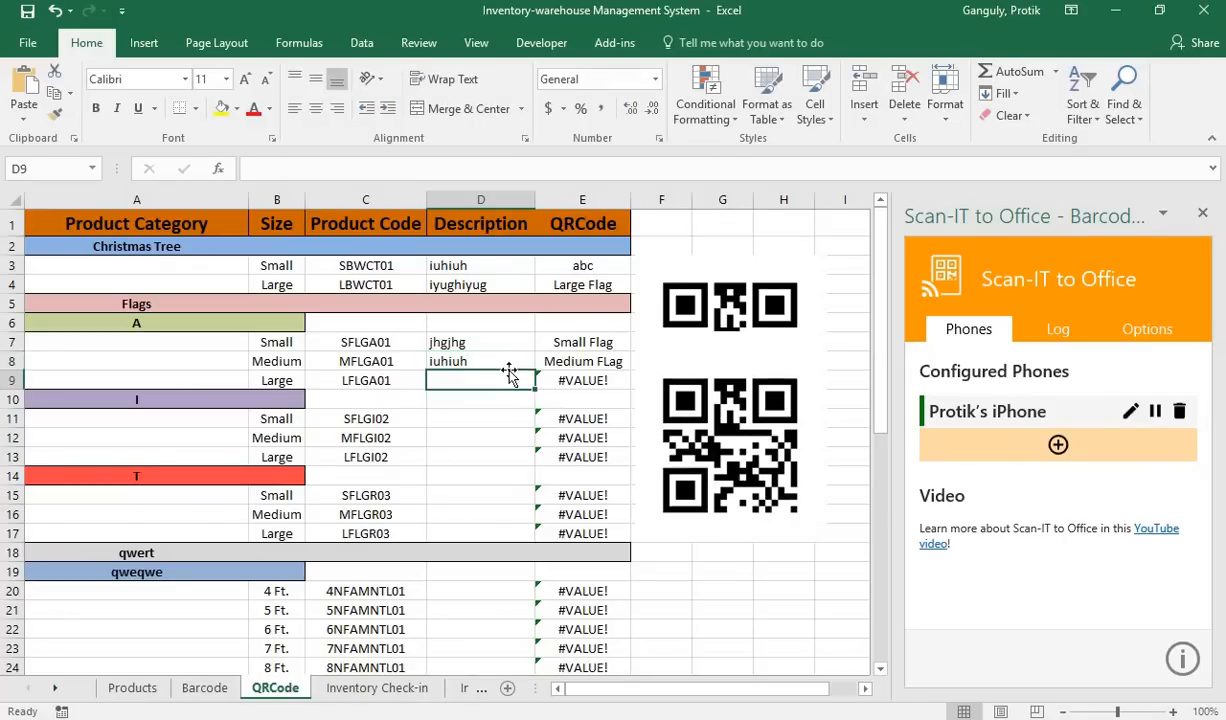
pyautogui.click(732, 450)
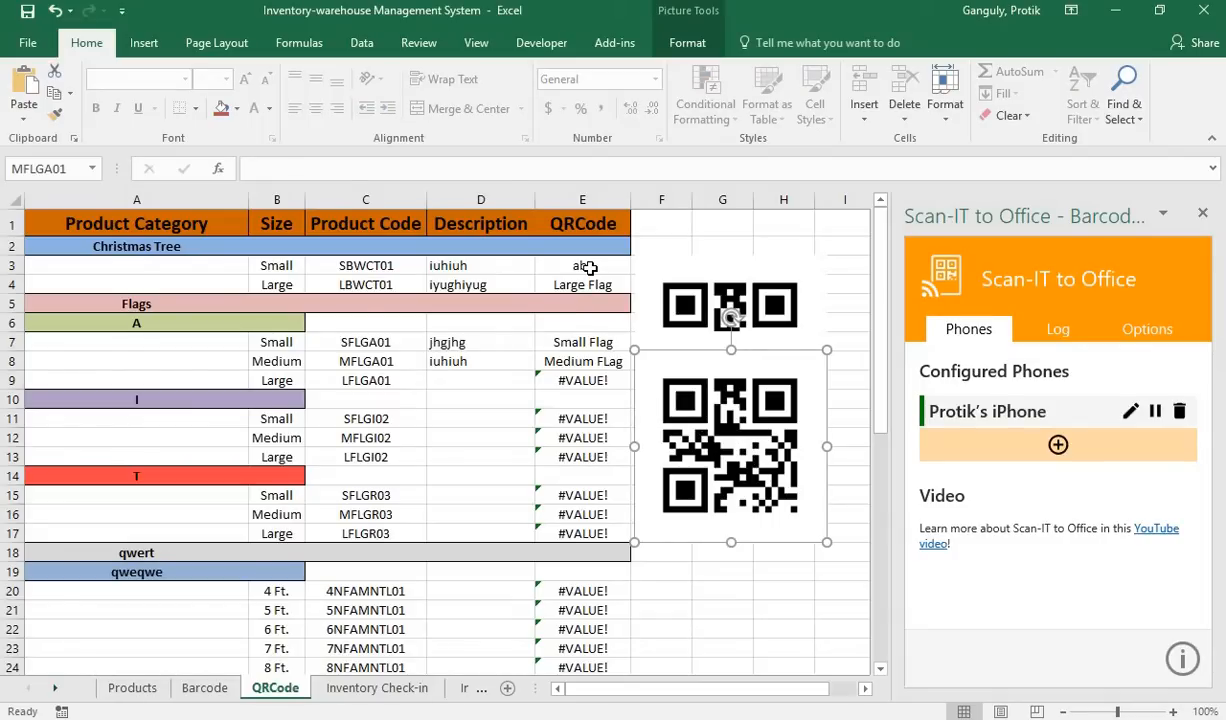
pyautogui.click(582, 265)
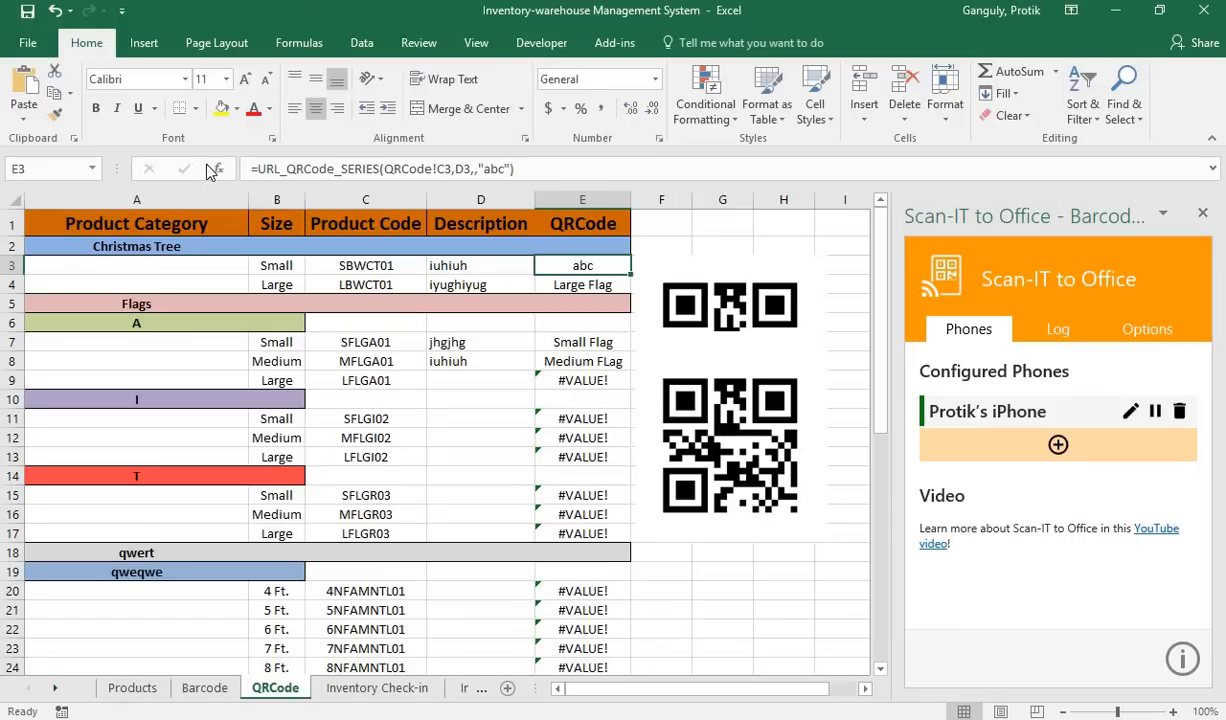
pyautogui.moveTo(221, 169)
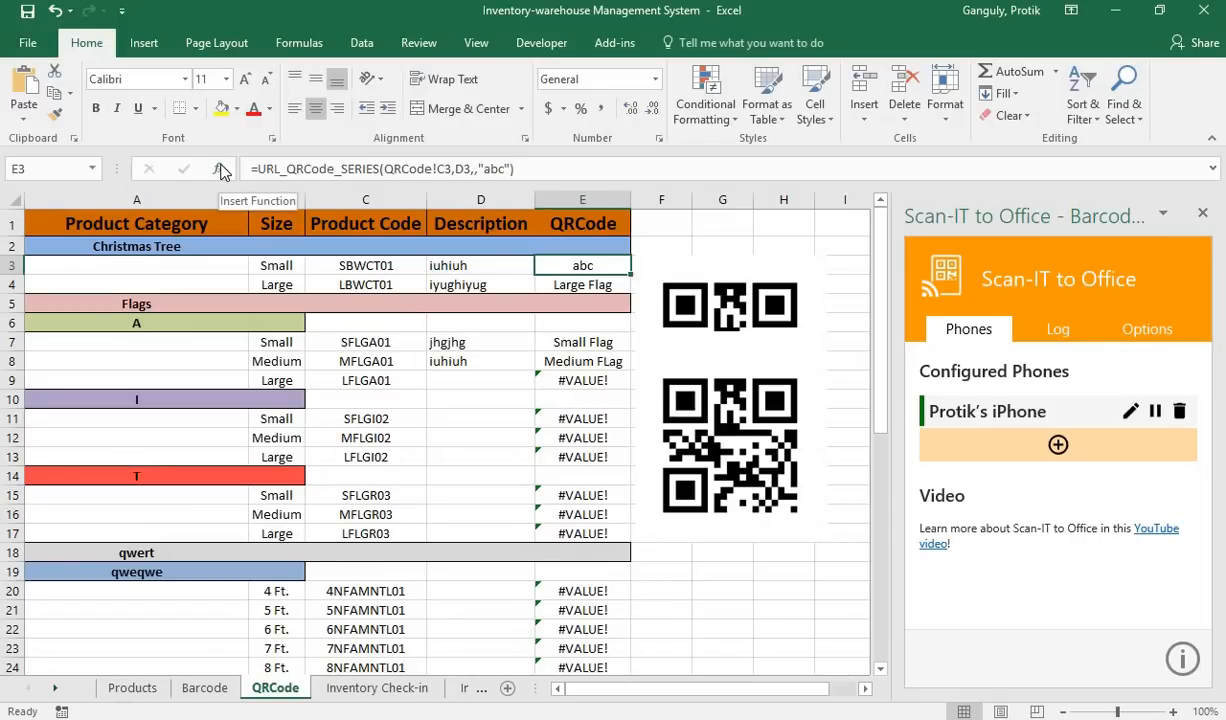
pyautogui.click(222, 168)
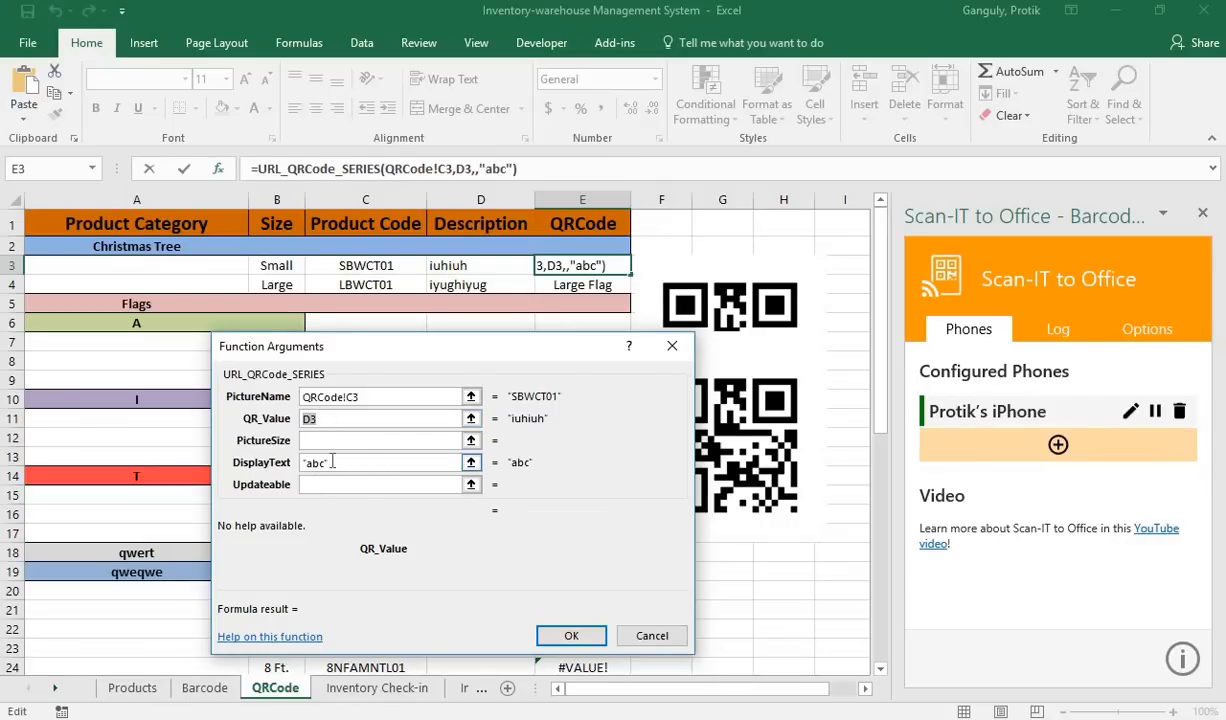
pyautogui.click(380, 462)
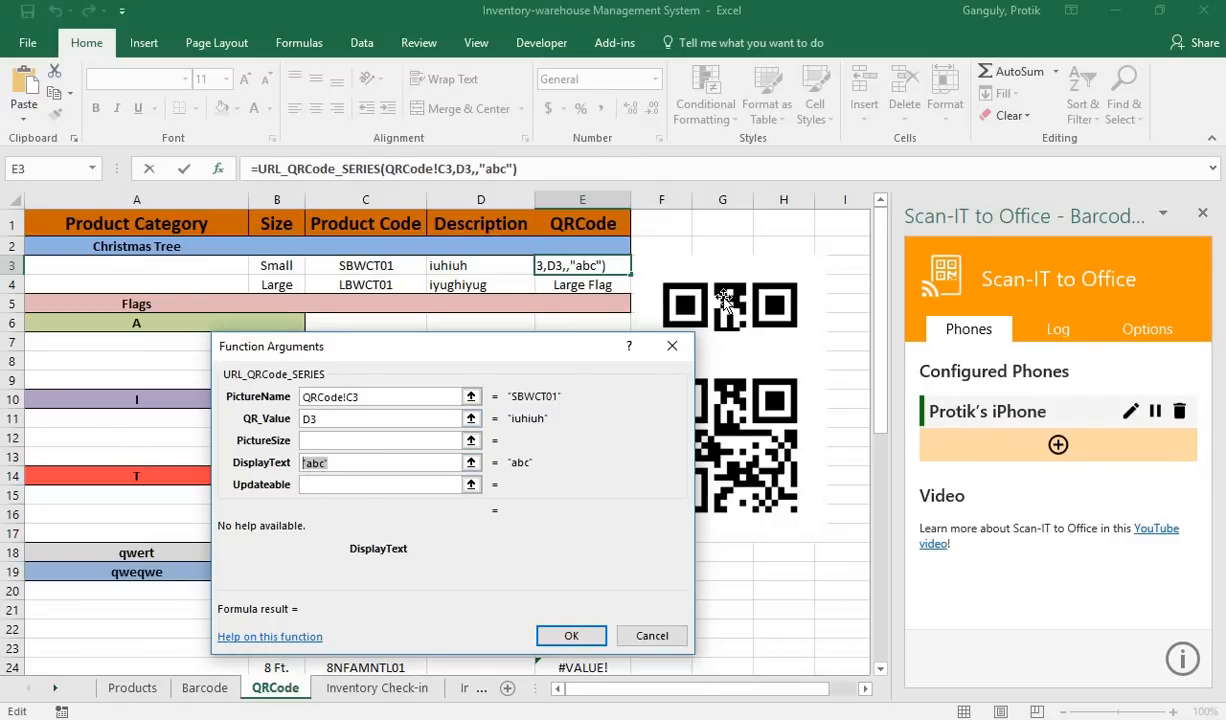
pyautogui.moveTo(728, 344)
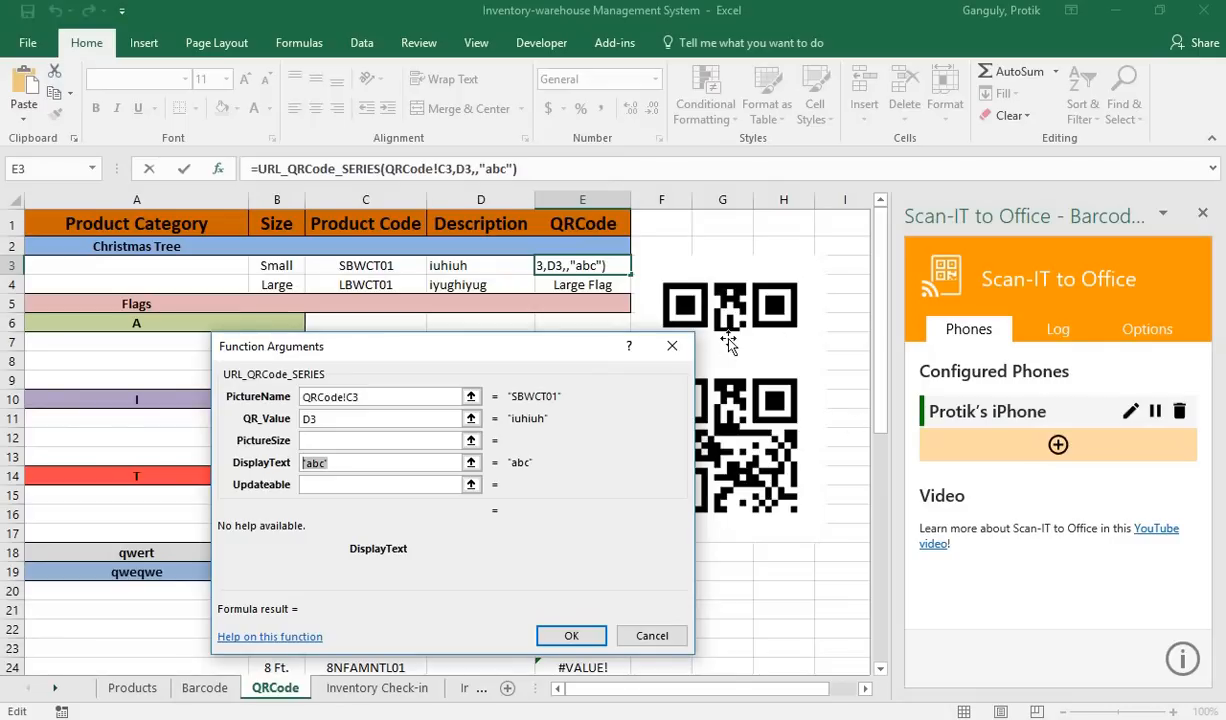
pyautogui.moveTo(642, 631)
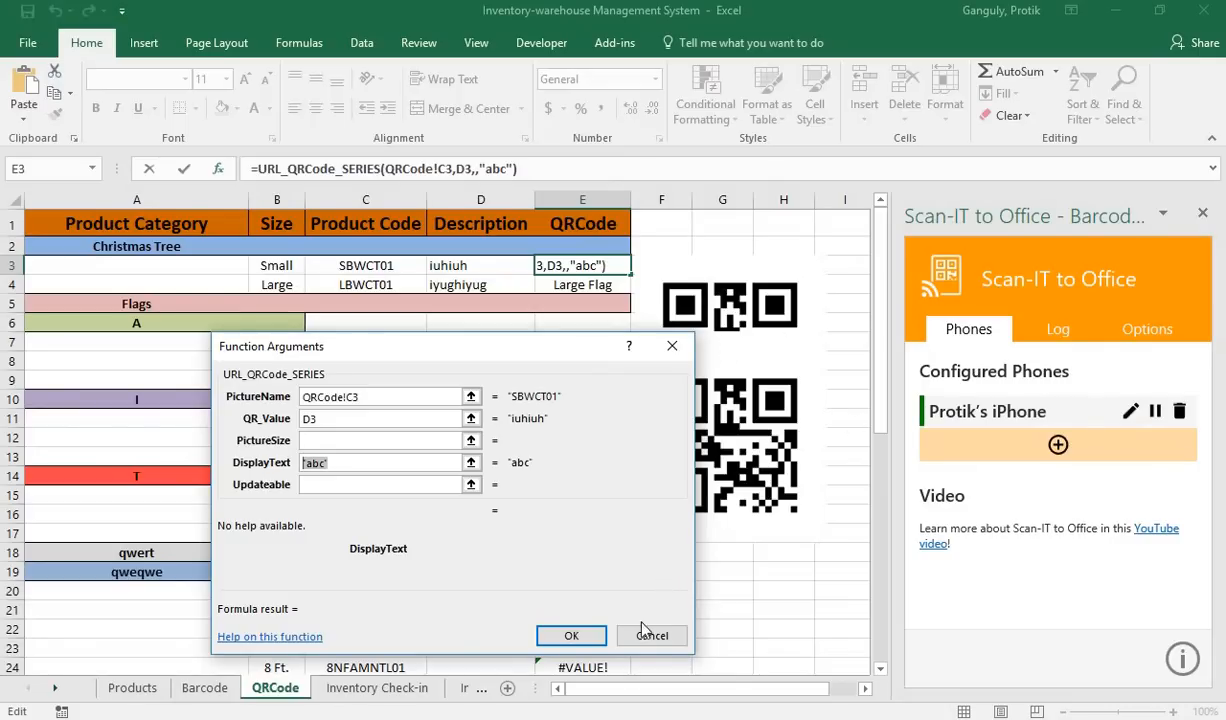
pyautogui.click(571, 635)
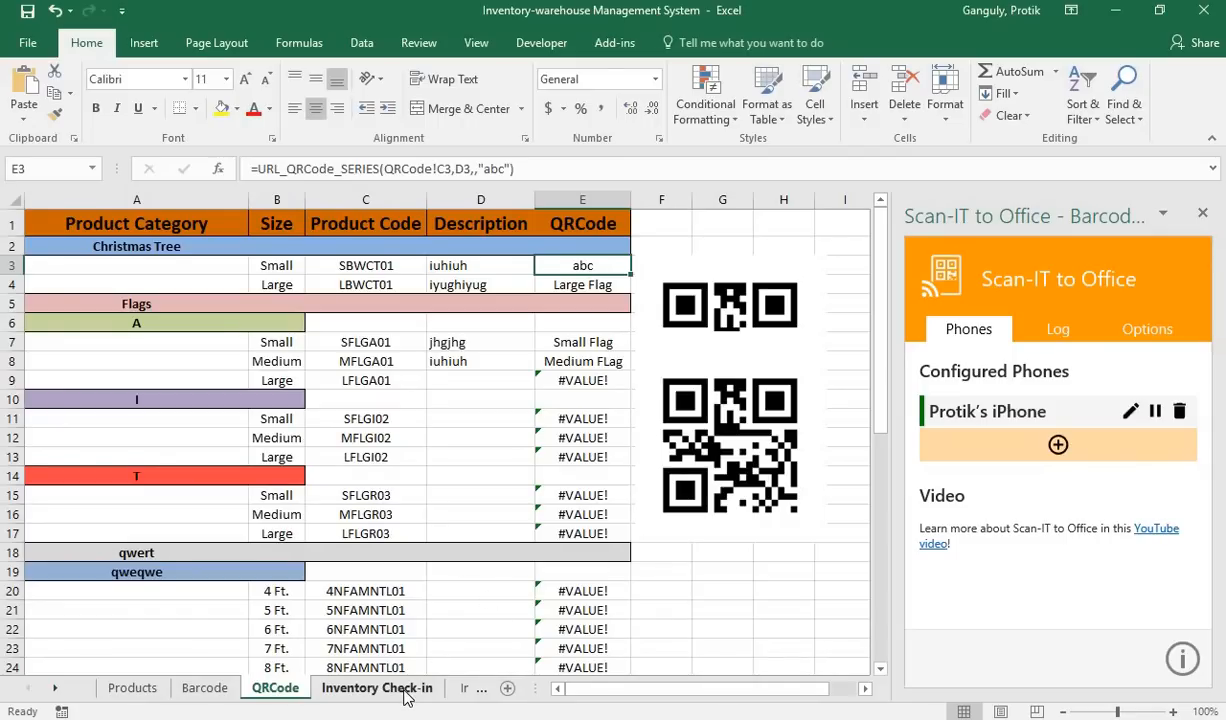
# Show the Inventory Check-in sheet and scroll the tabs to reveal Inventory Check-out
pyautogui.click(377, 688)
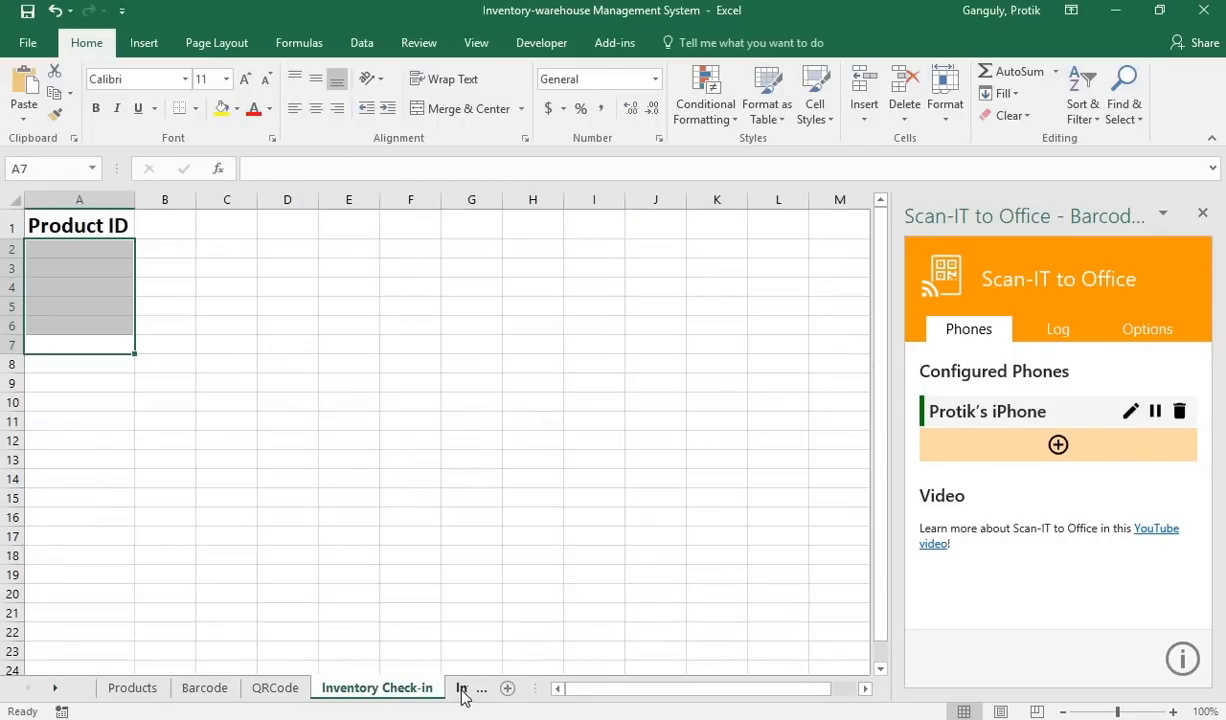
pyautogui.click(463, 688)
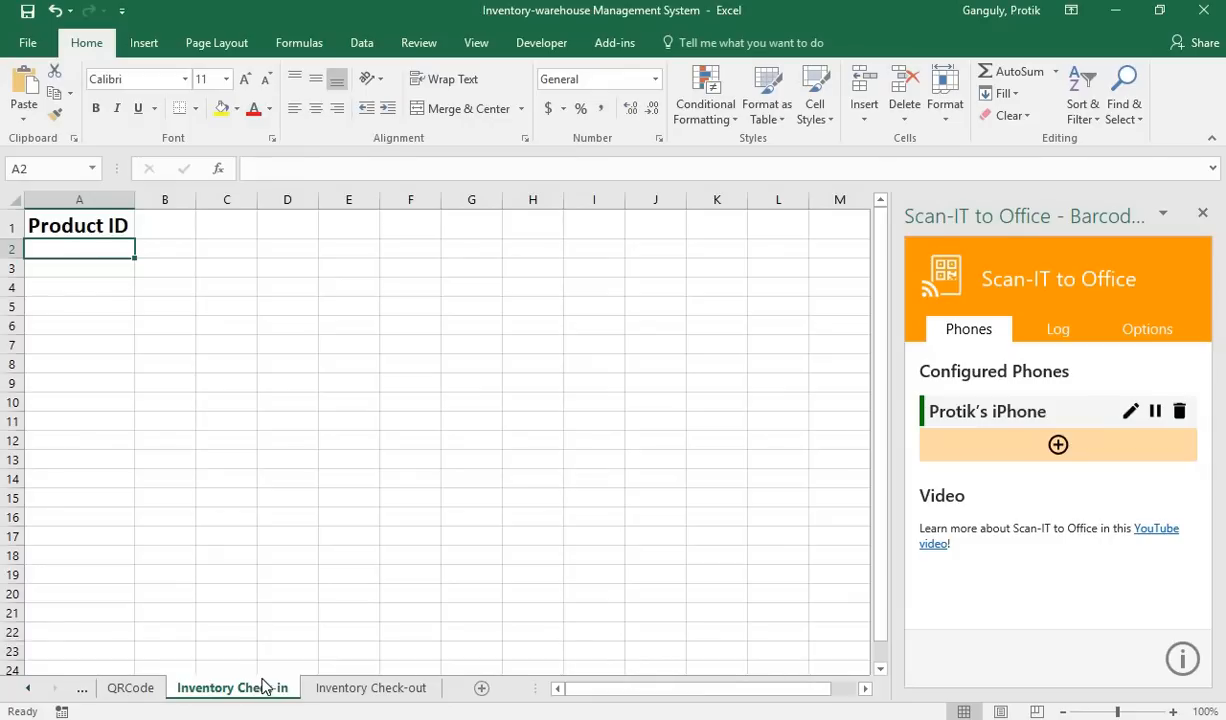
pyautogui.moveTo(315, 709)
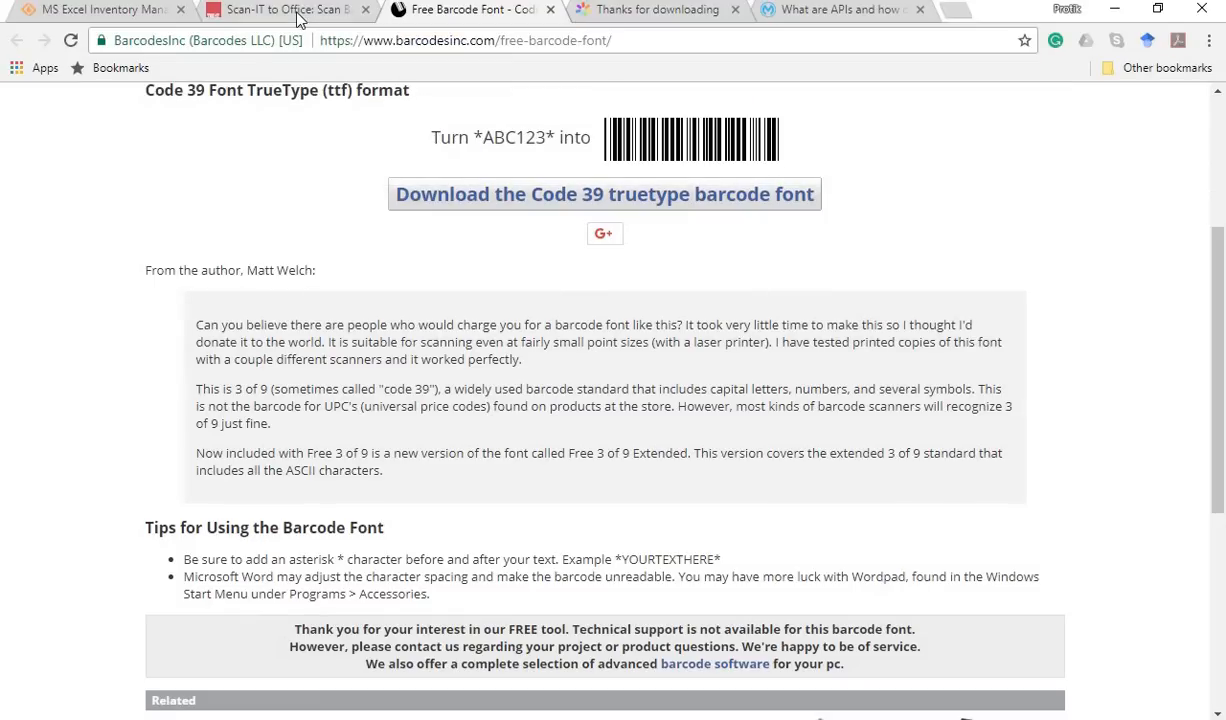
# Leave the Code 39 barcode font page and return to the inventory workbook
pyautogui.click(280, 11)
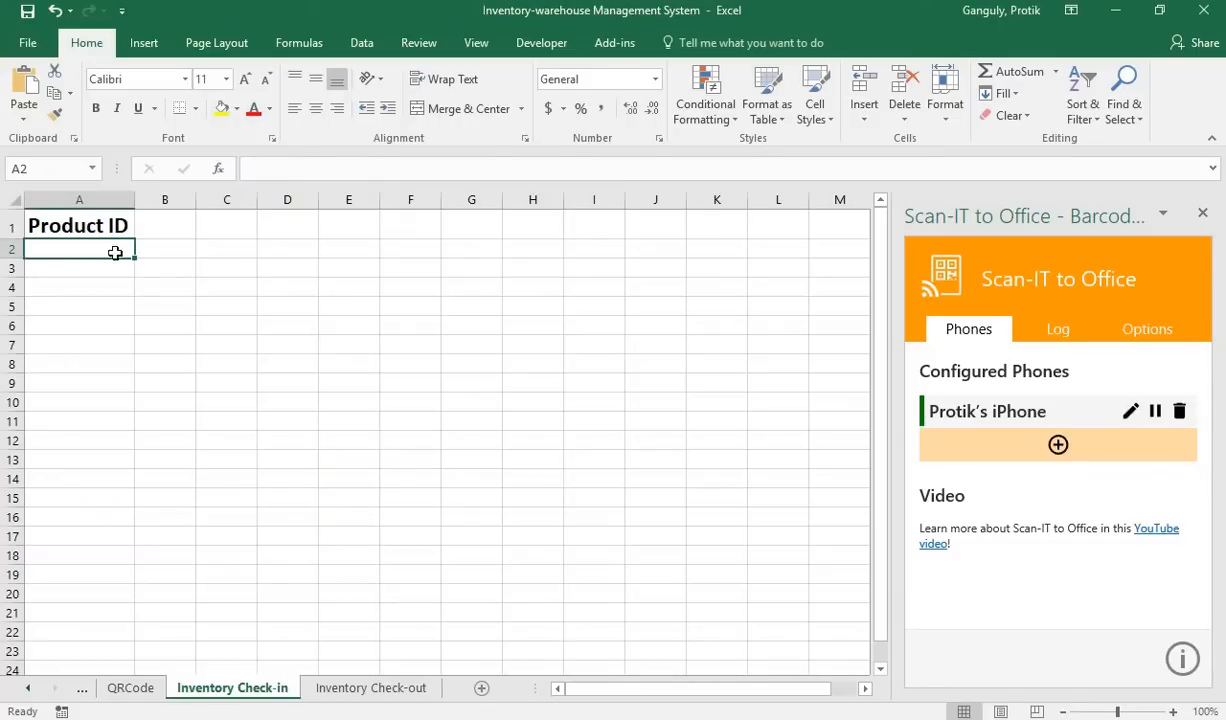
pyautogui.moveTo(124, 248)
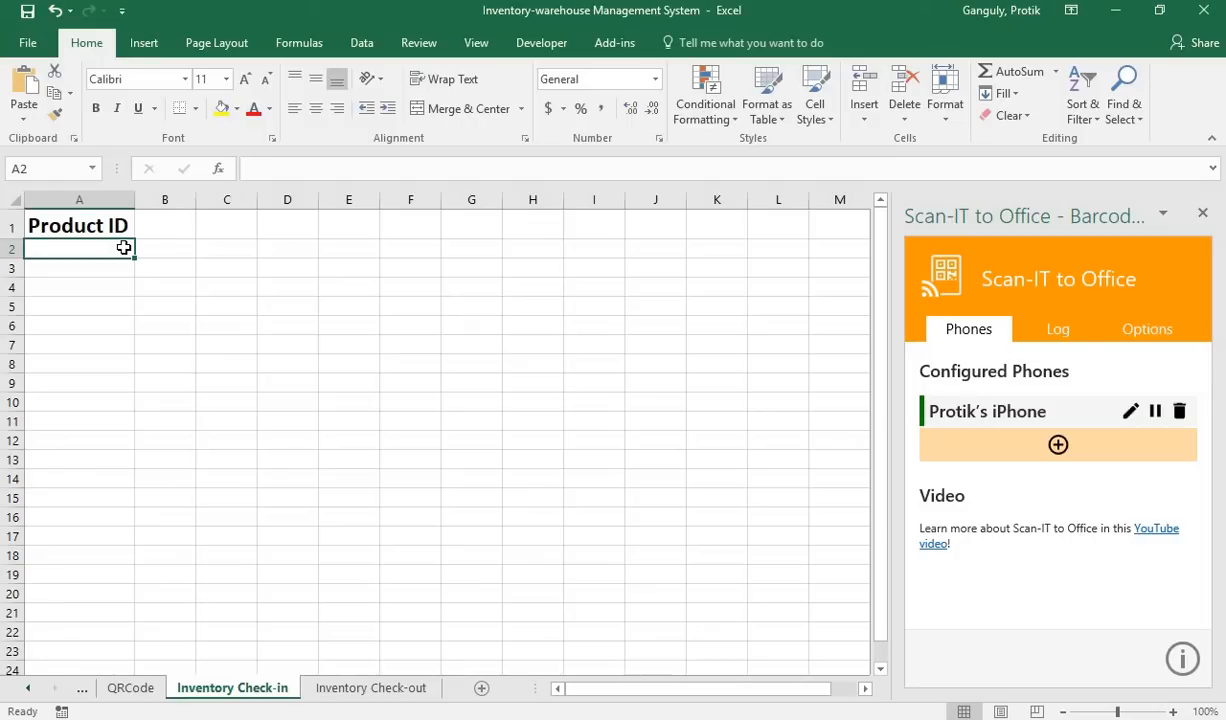
pyautogui.moveTo(22, 713)
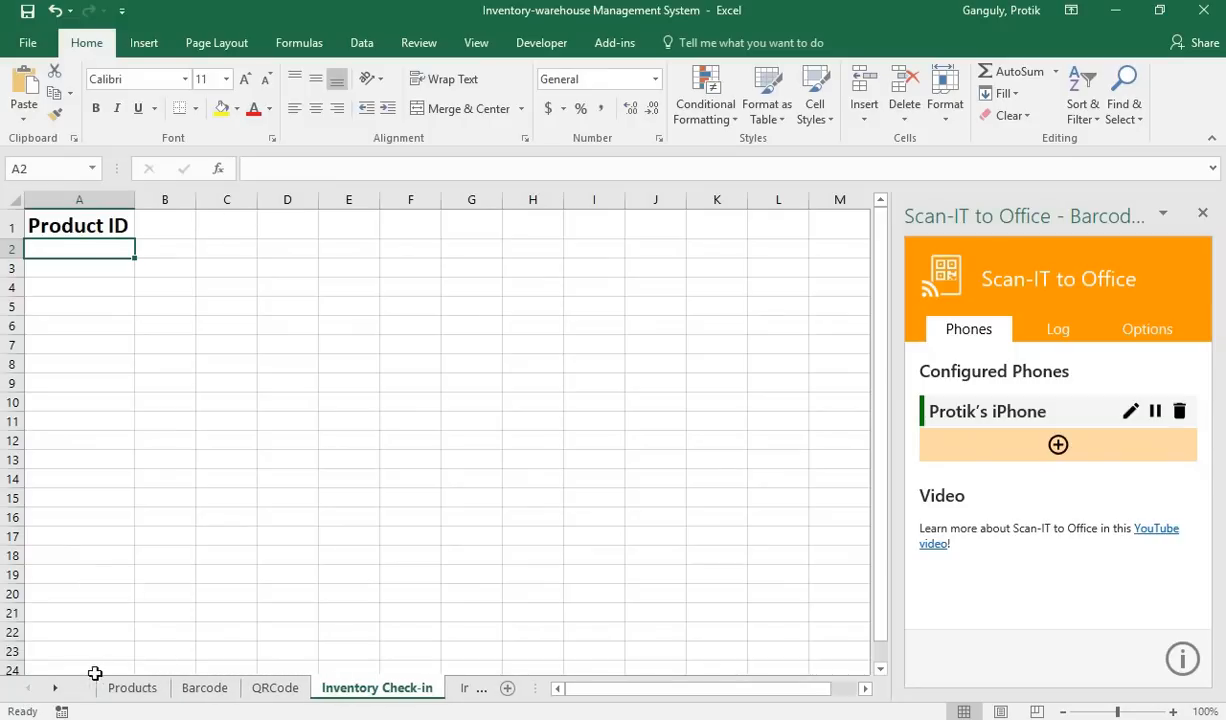
pyautogui.click(131, 687)
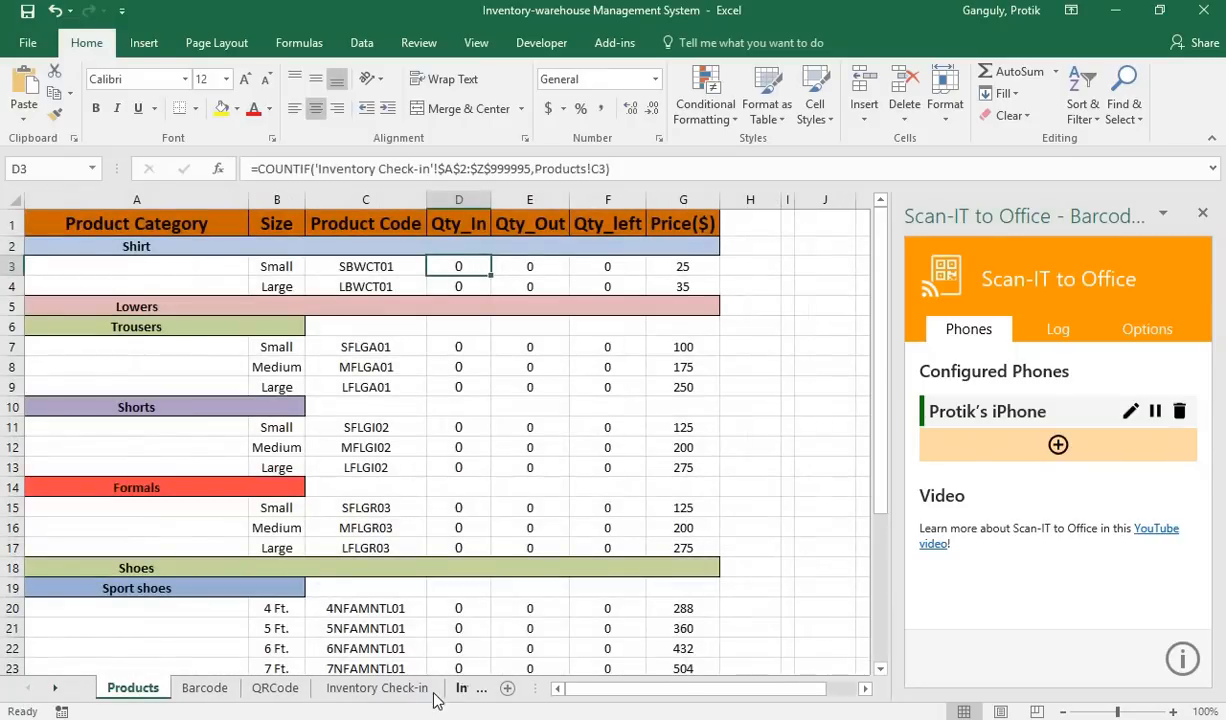
pyautogui.click(377, 688)
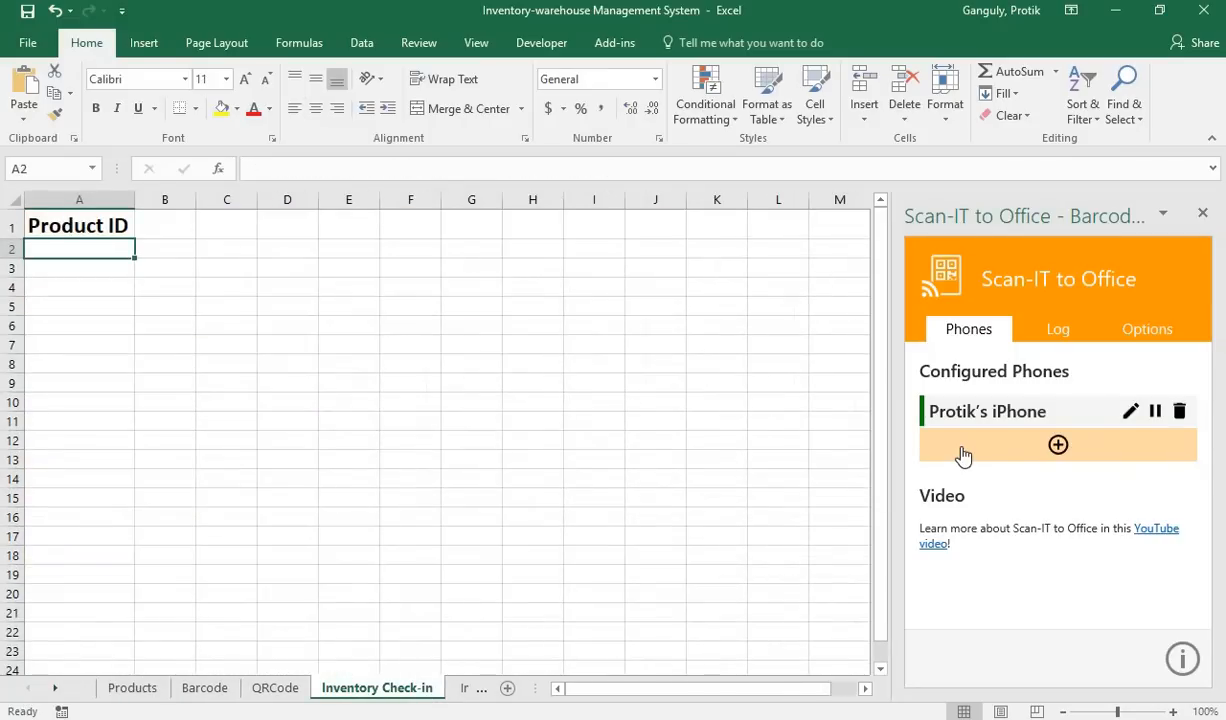
pyautogui.moveTo(1040, 415)
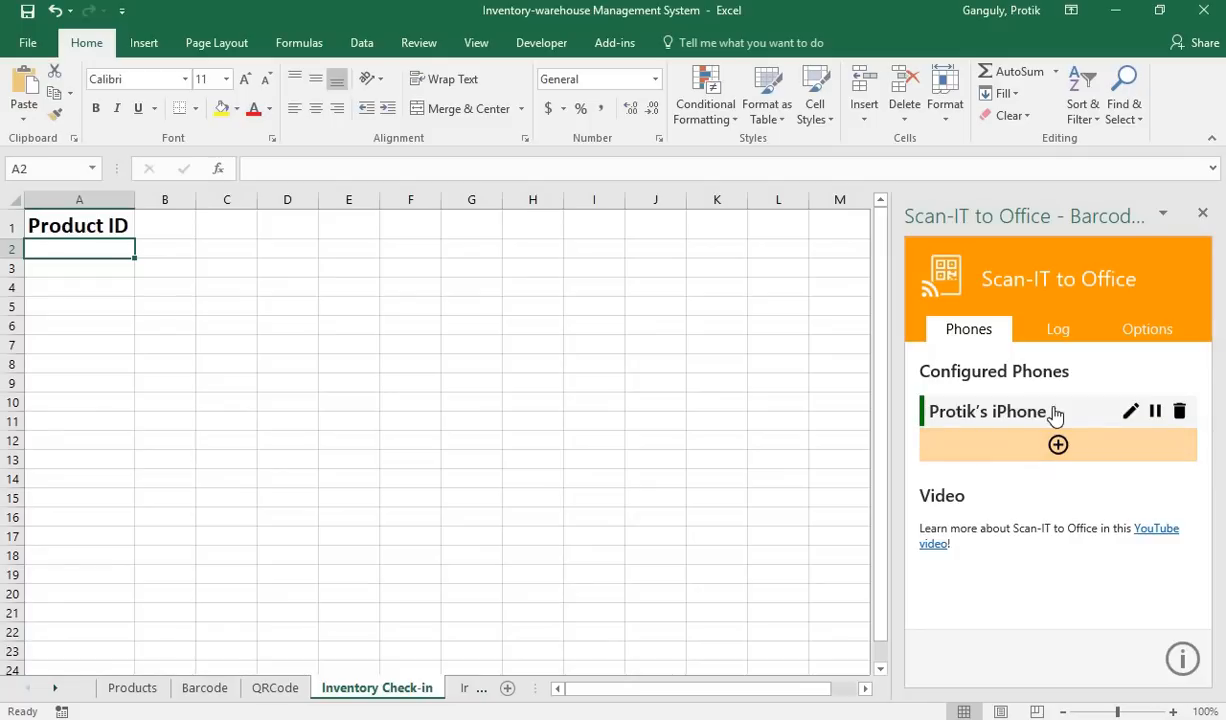
pyautogui.moveTo(968, 461)
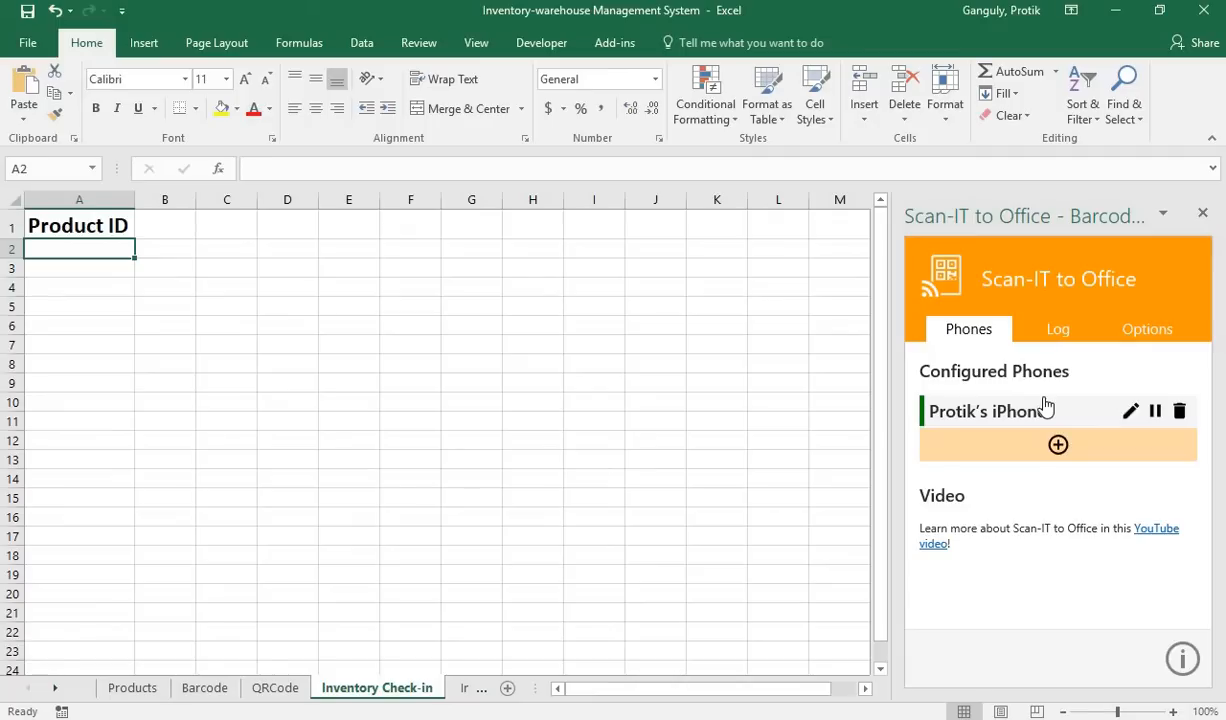
# Scan SBWCT01 codes into the Product ID column of Inventory Check-in via Scan-IT to Office
pyautogui.write('SBWCT01')
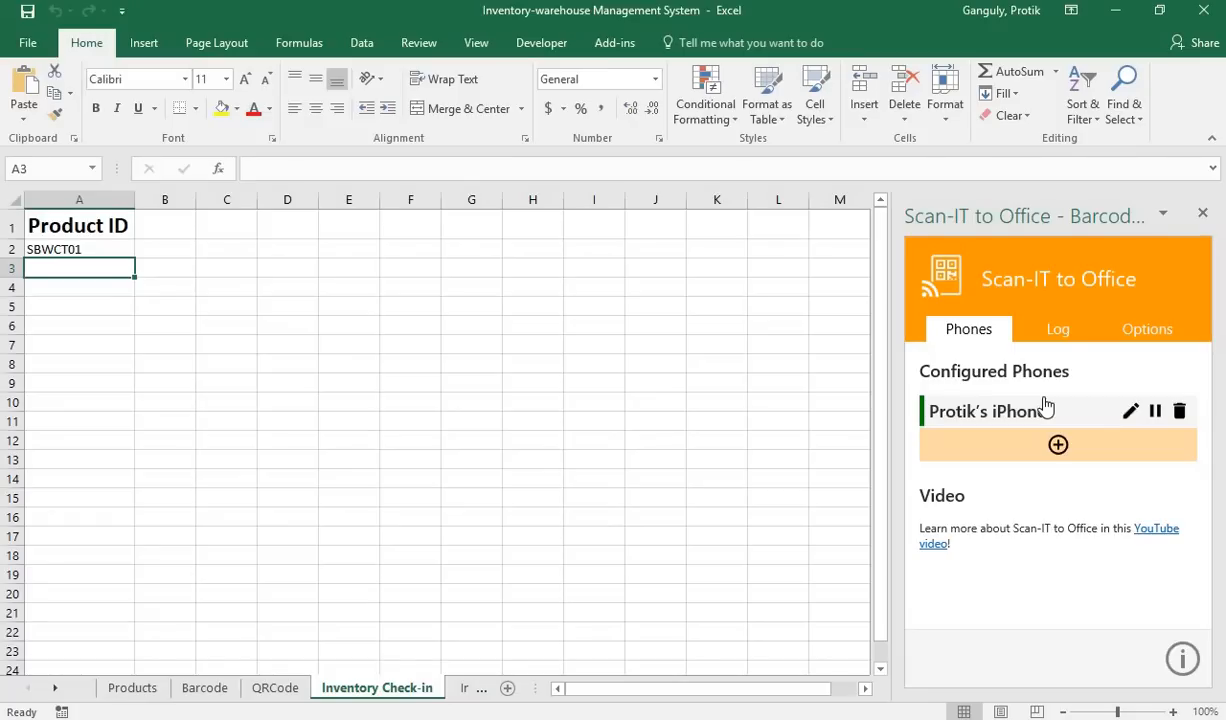
pyautogui.write('SBWCT01')
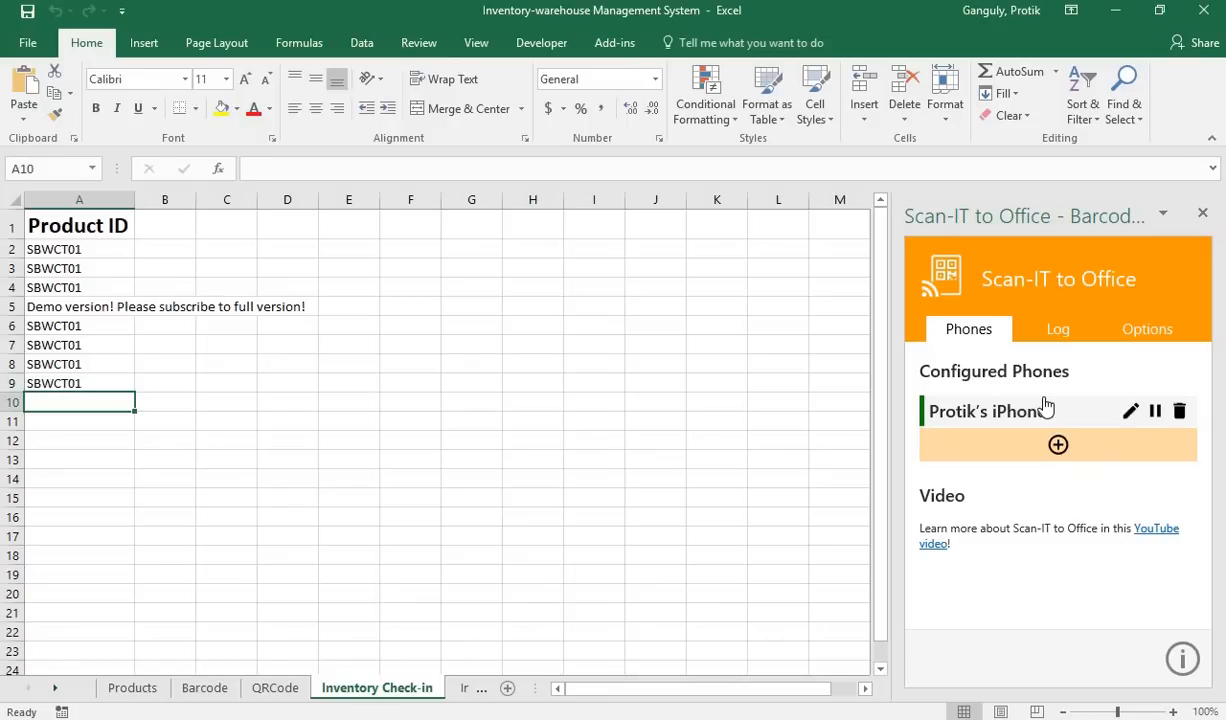
pyautogui.moveTo(1047, 402)
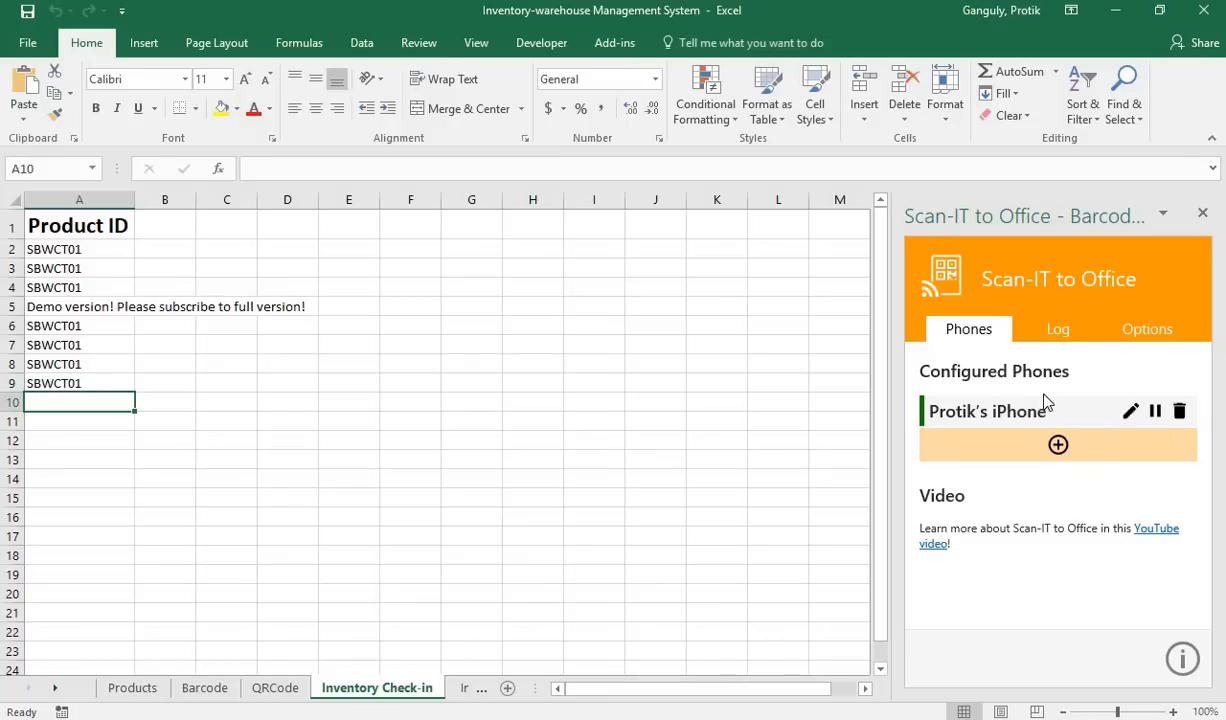
pyautogui.moveTo(99, 277)
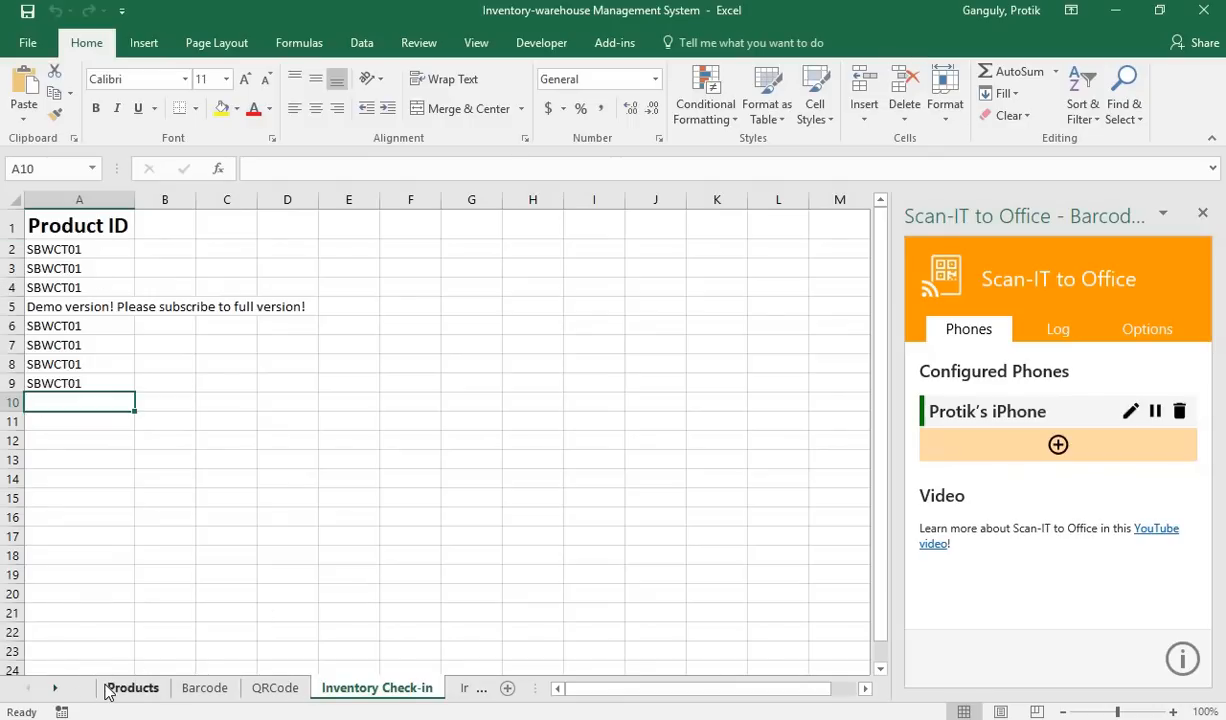
# On Inventory Check-out, record three SBWCT01 scans under Product ID starting at A2
pyautogui.click(133, 687)
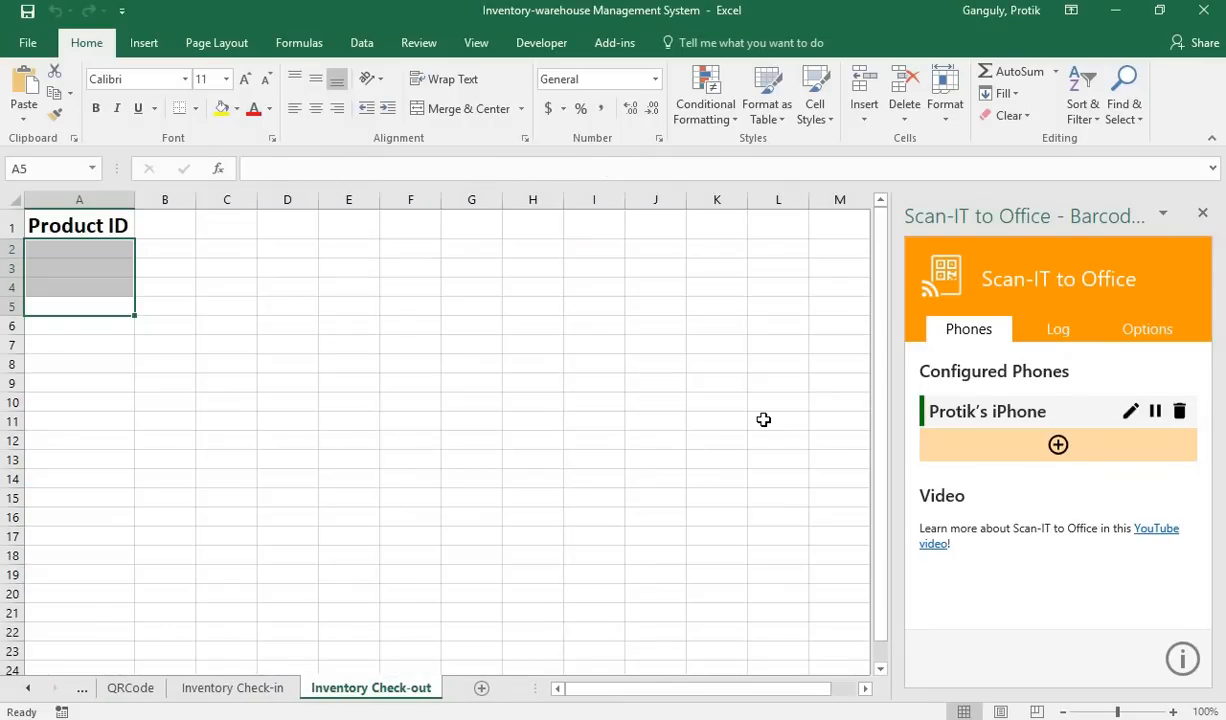
pyautogui.moveTo(98, 246)
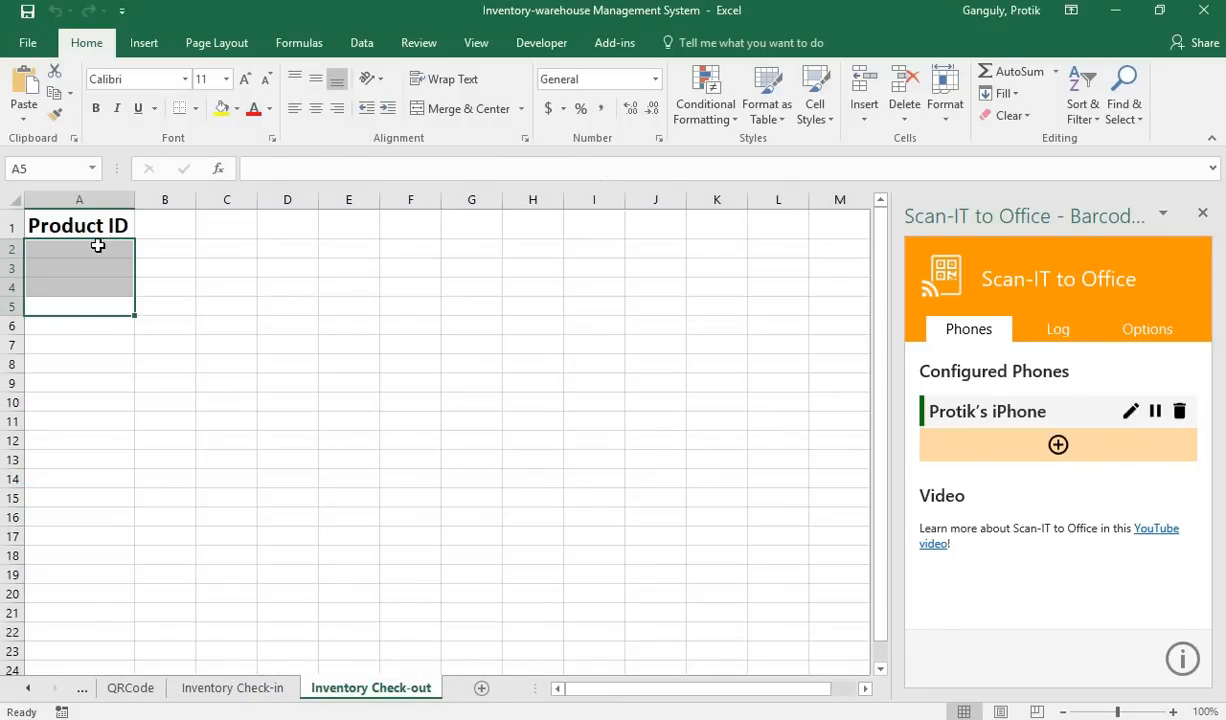
pyautogui.click(79, 248)
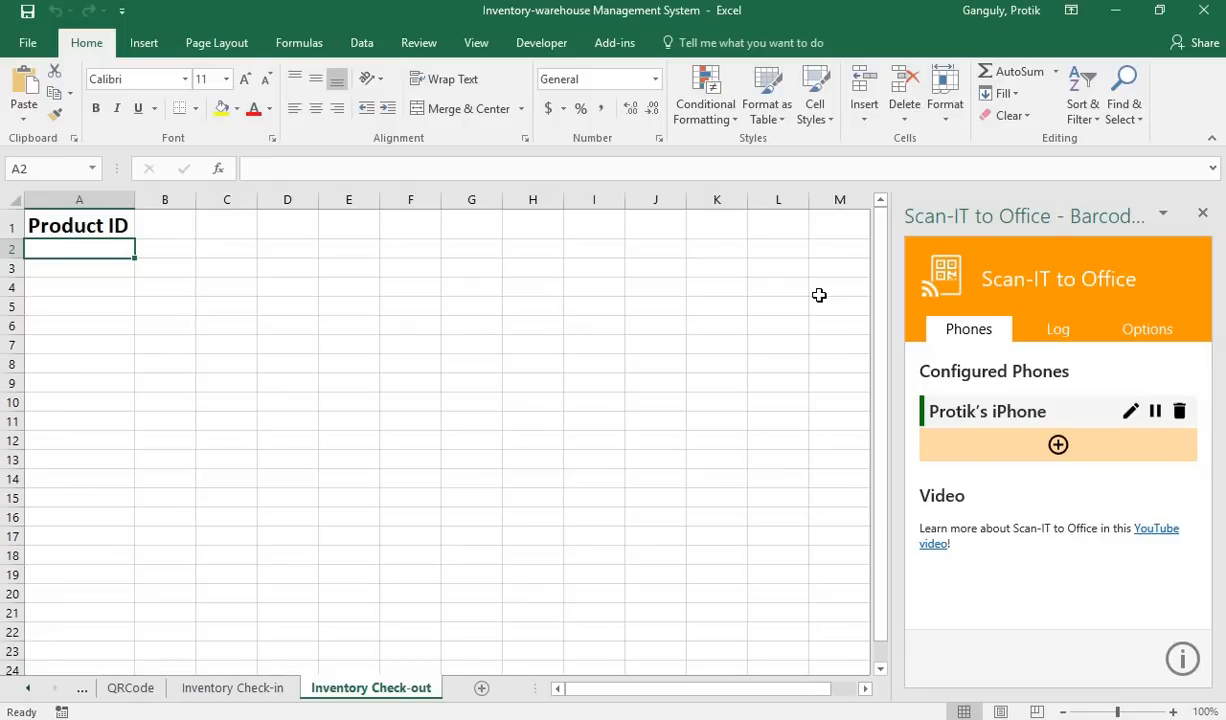
pyautogui.write('SBWCT01')
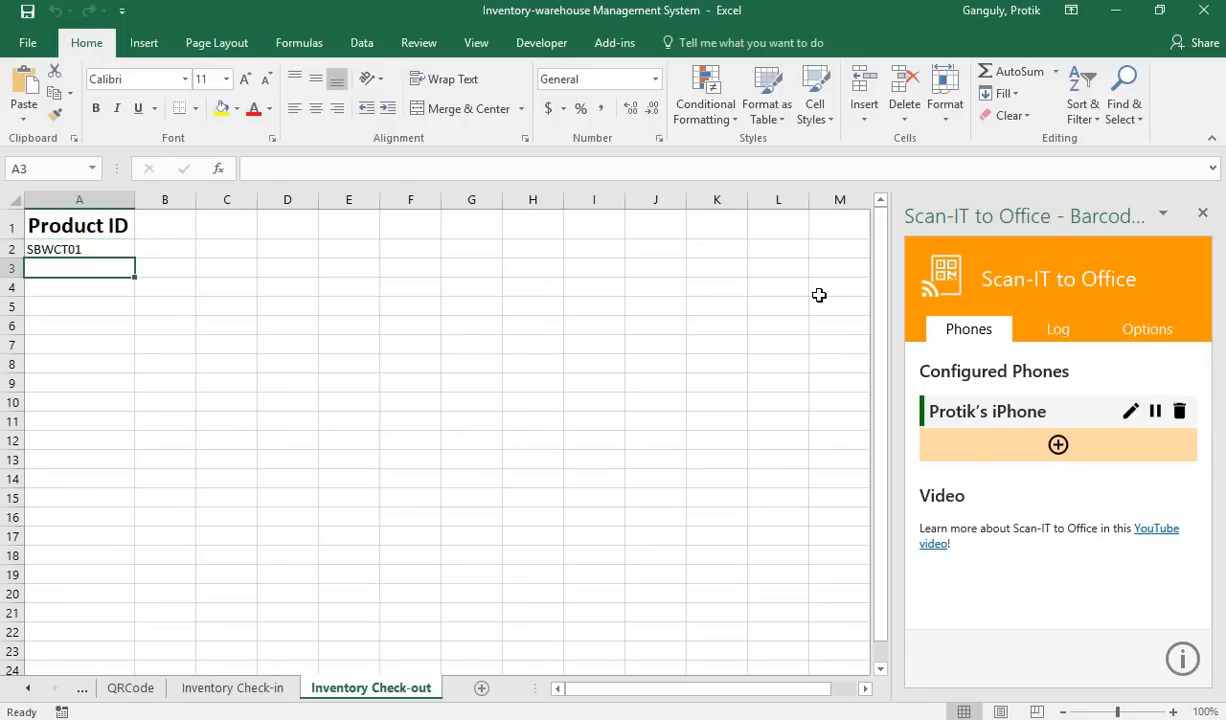
pyautogui.write('SBWCT01')
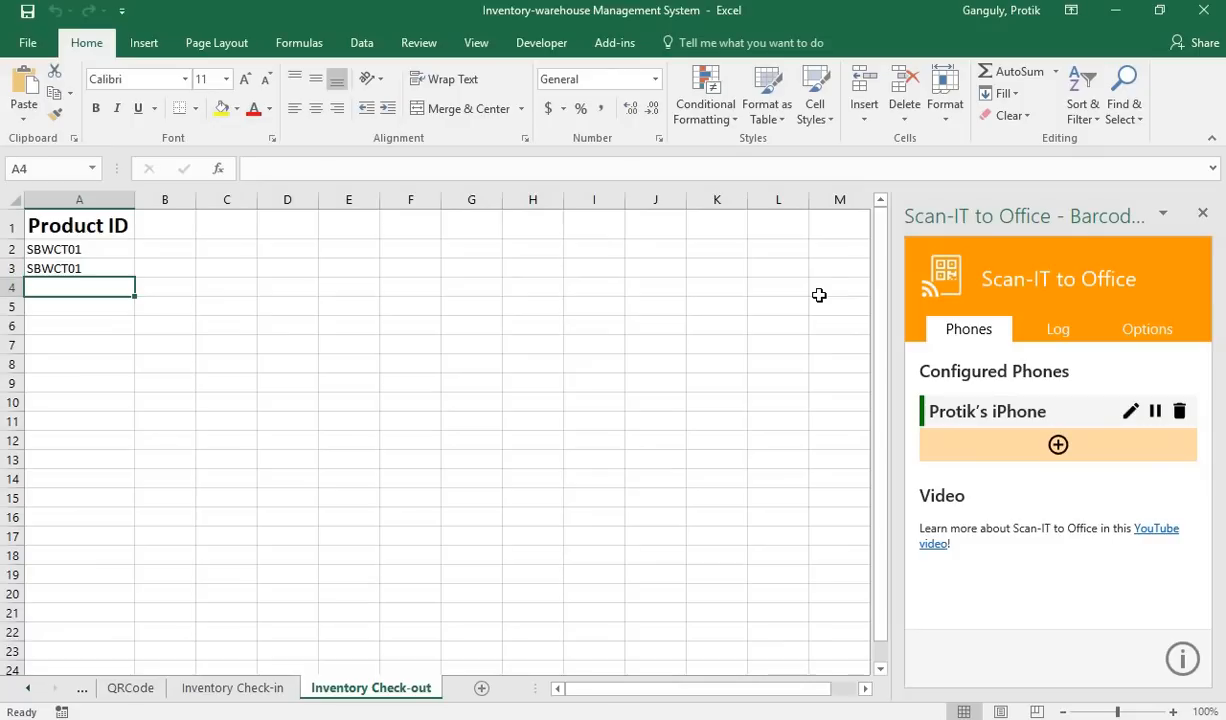
pyautogui.write('SBWCT01')
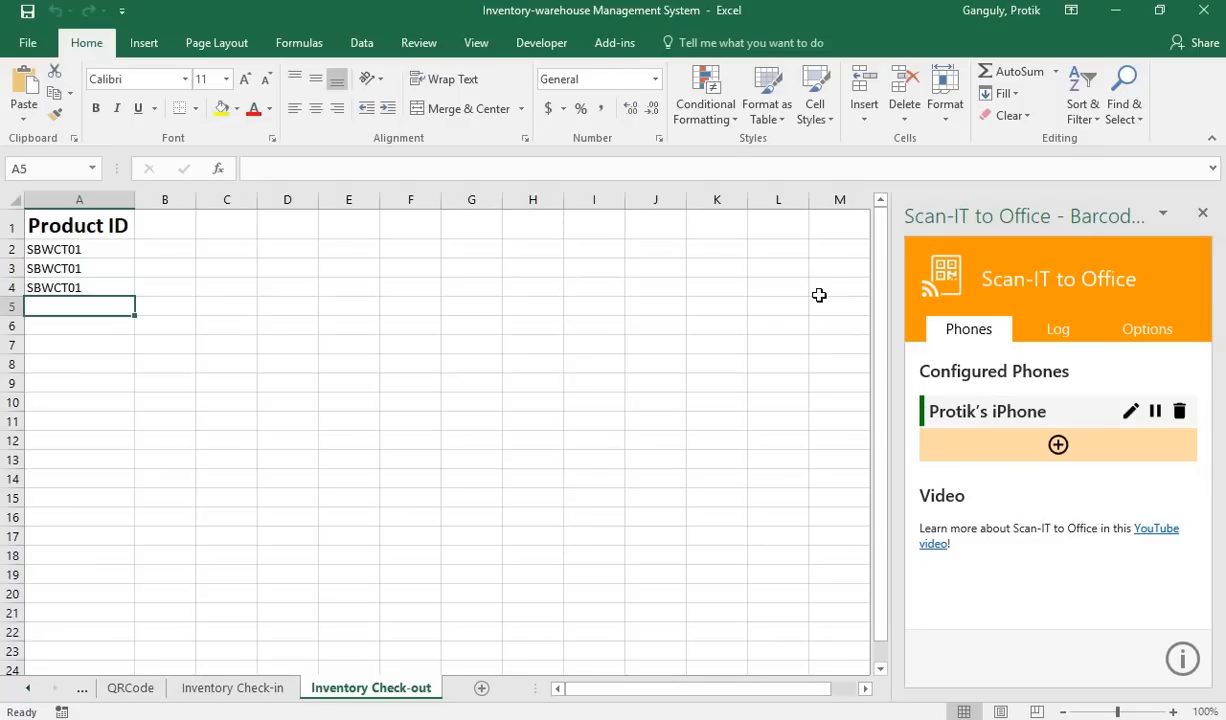
pyautogui.moveTo(373, 517)
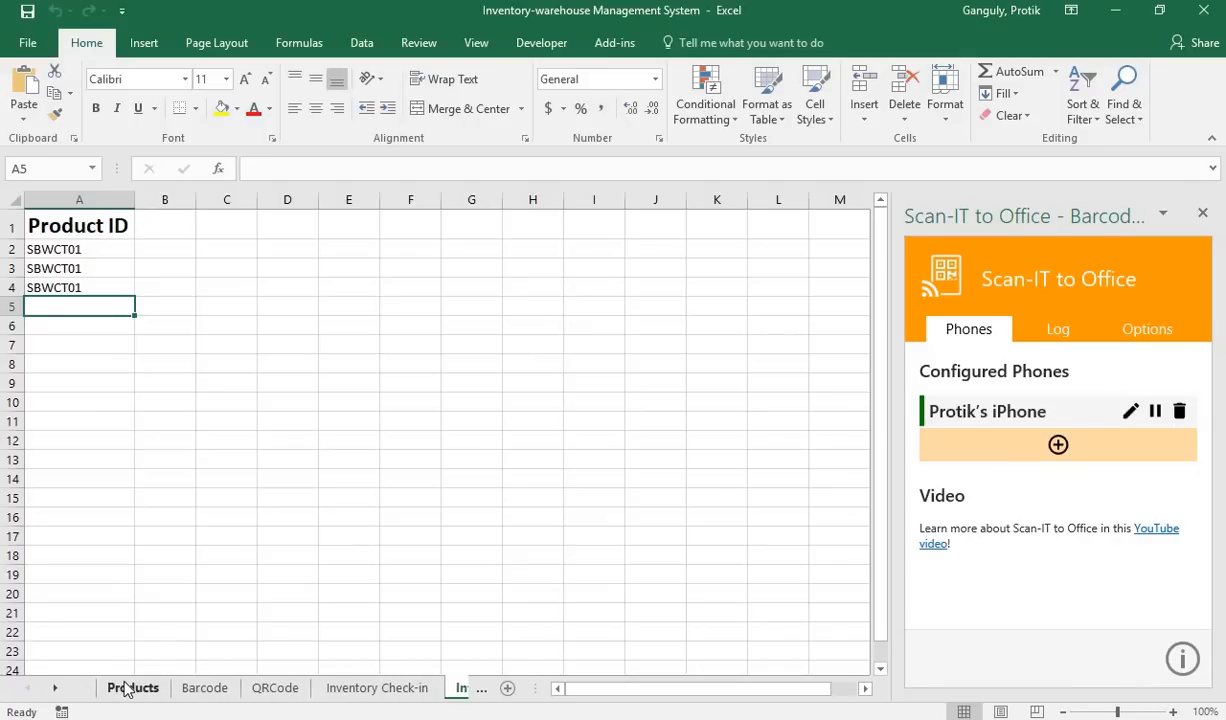
# Check SBWCT01 totals on the Products sheet: Qty_In 7, Qty_Out 3, Qty_left 4
pyautogui.click(132, 688)
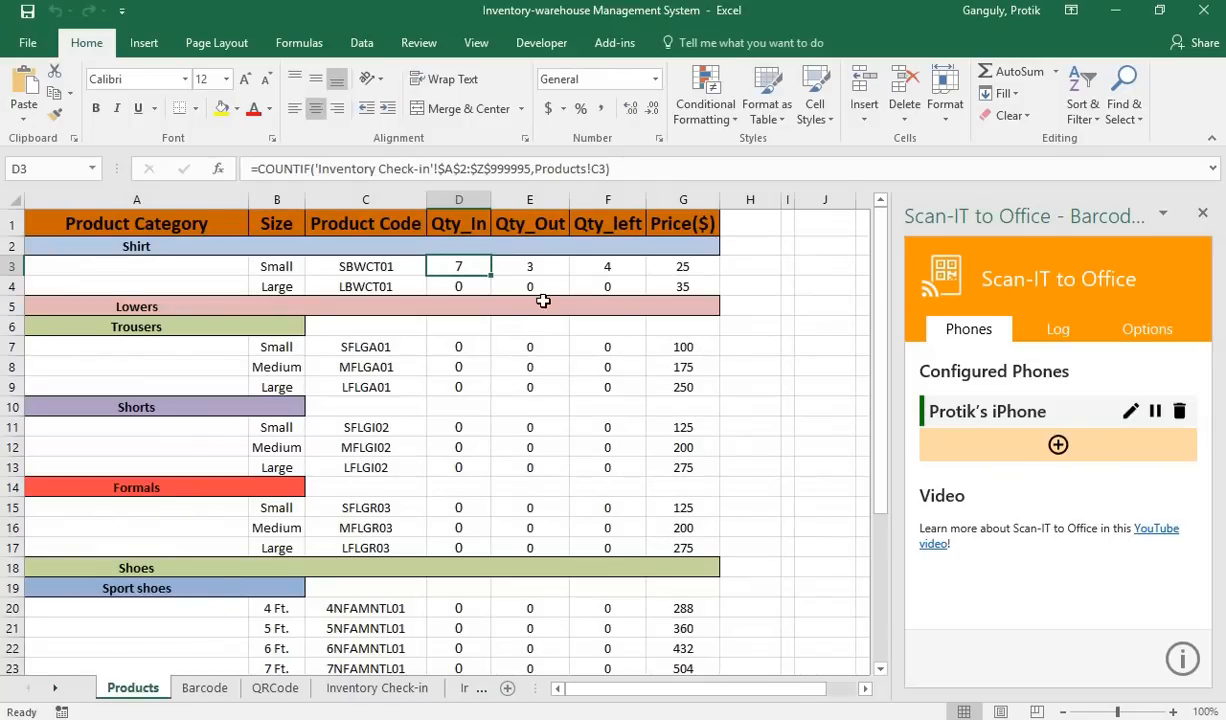
pyautogui.moveTo(478, 266)
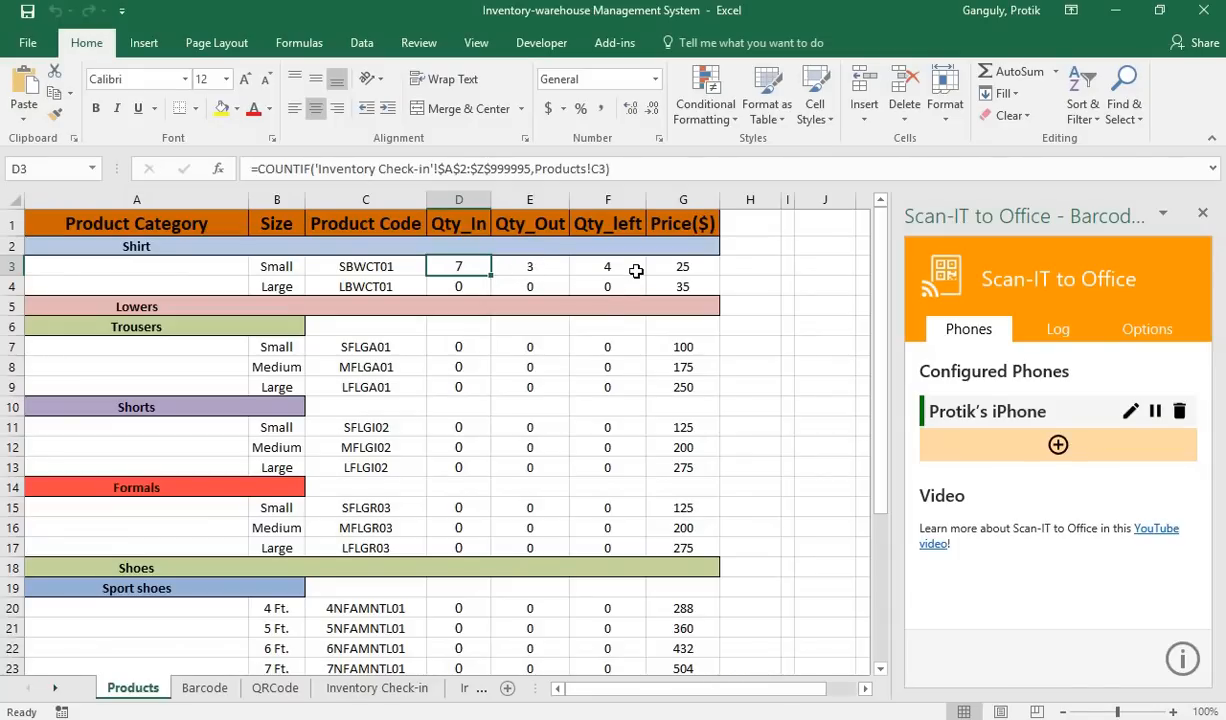
pyautogui.moveTo(627, 273)
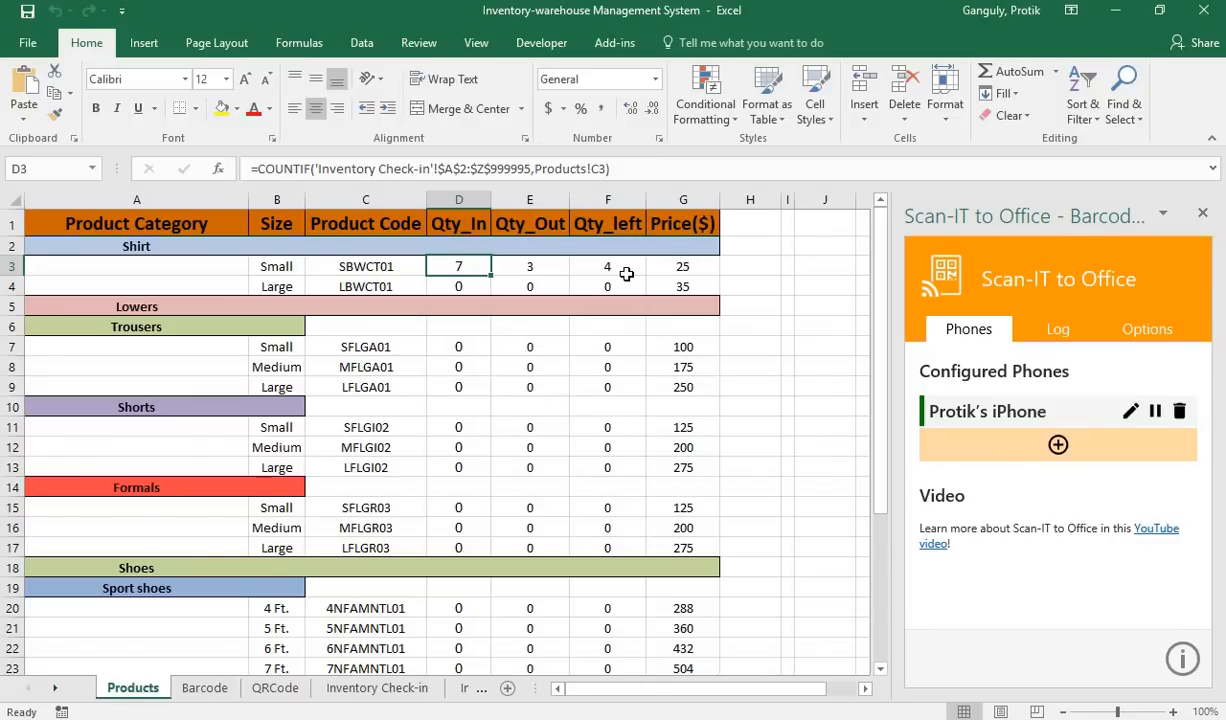
pyautogui.moveTo(555, 432)
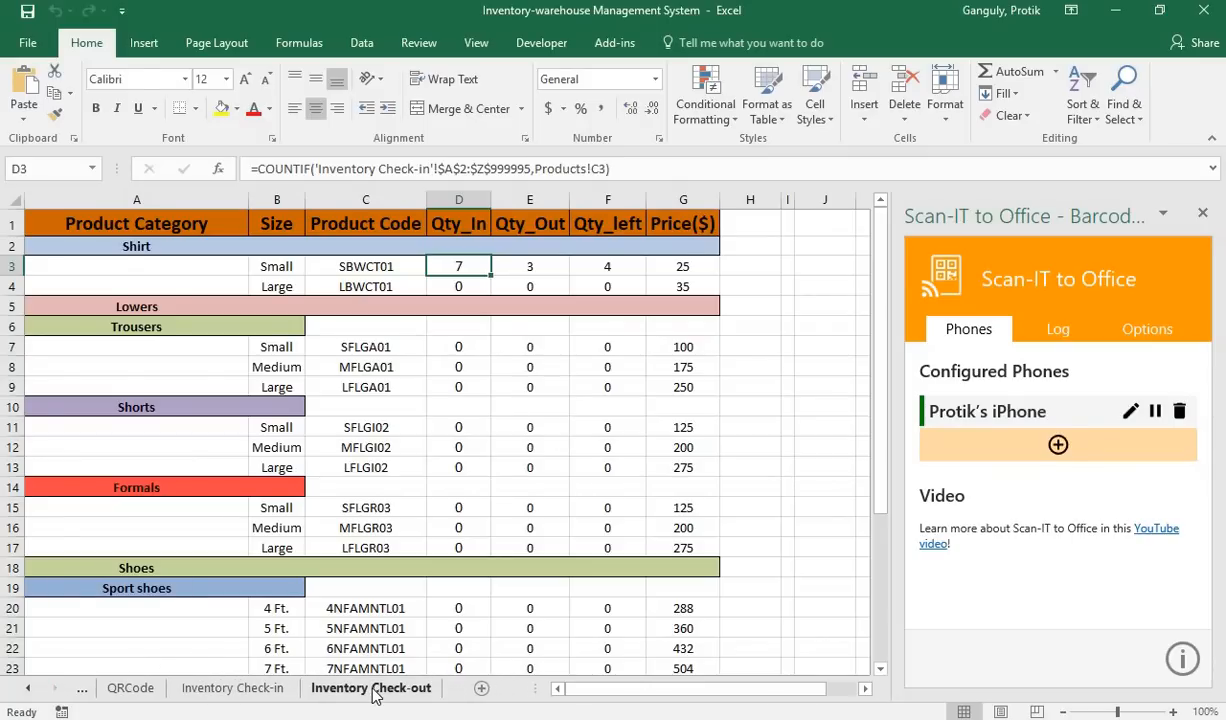
# Review the Inventory Check-out scans, then return to the QRCode sheet showing abc
pyautogui.click(232, 688)
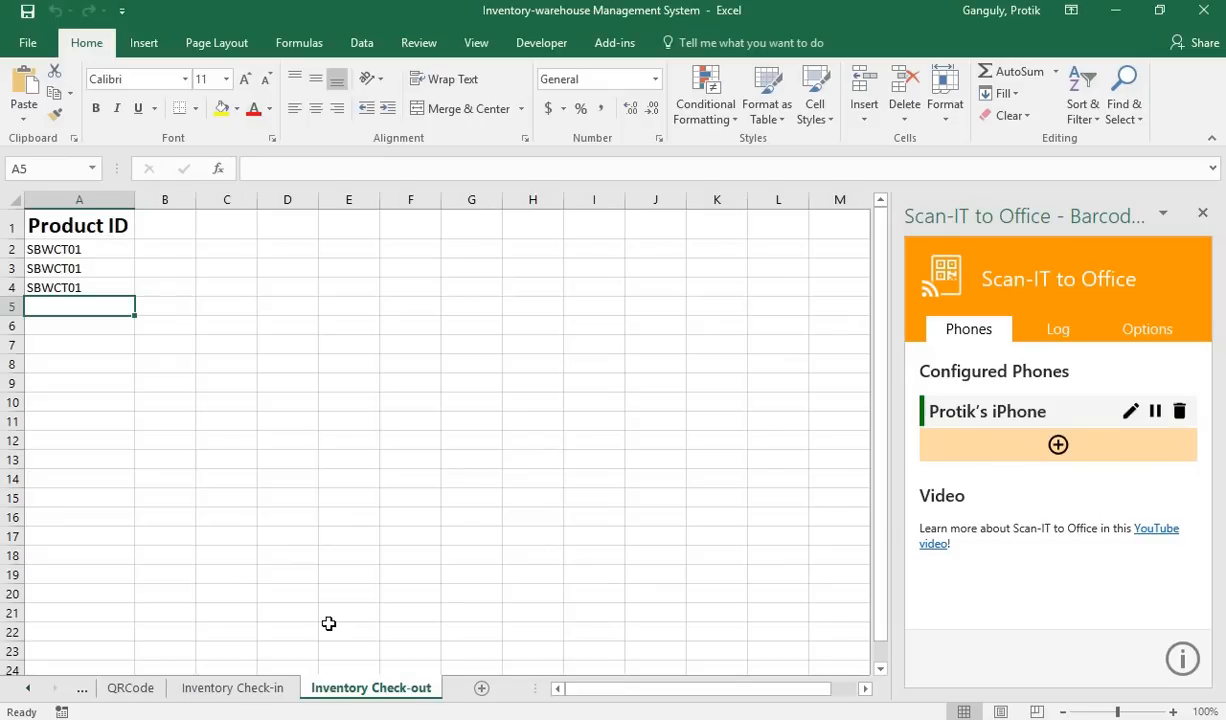
pyautogui.moveTo(292, 518)
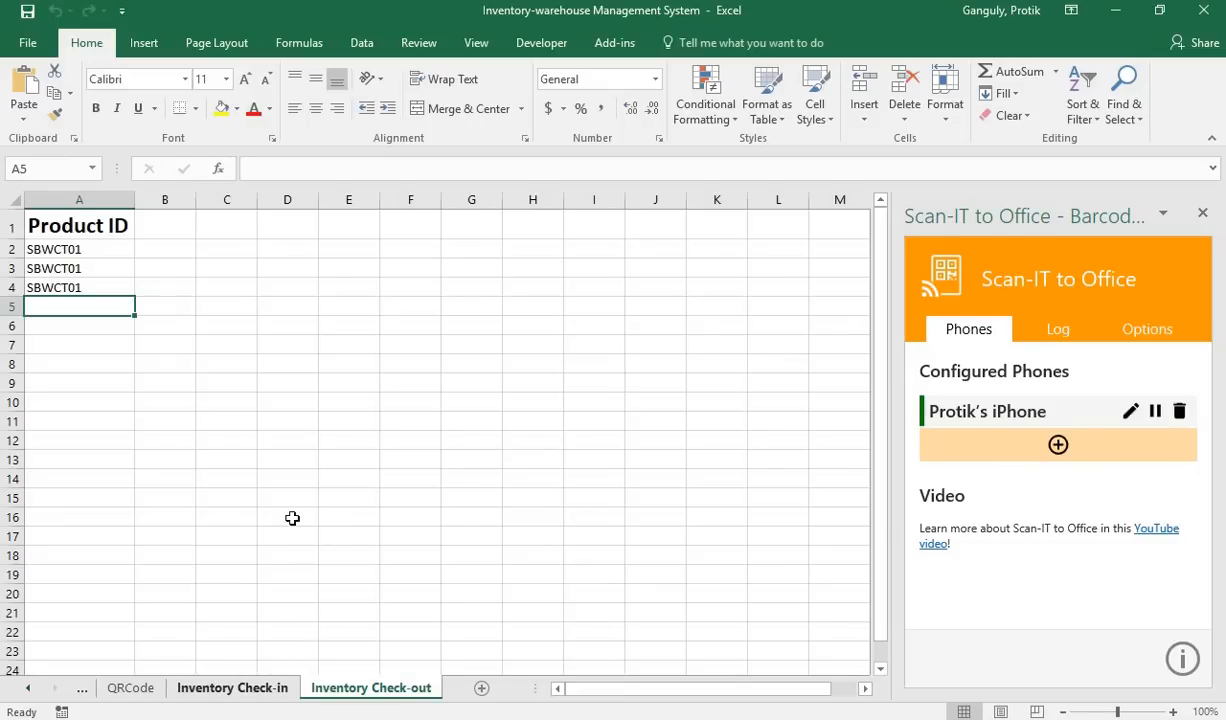
pyautogui.click(130, 687)
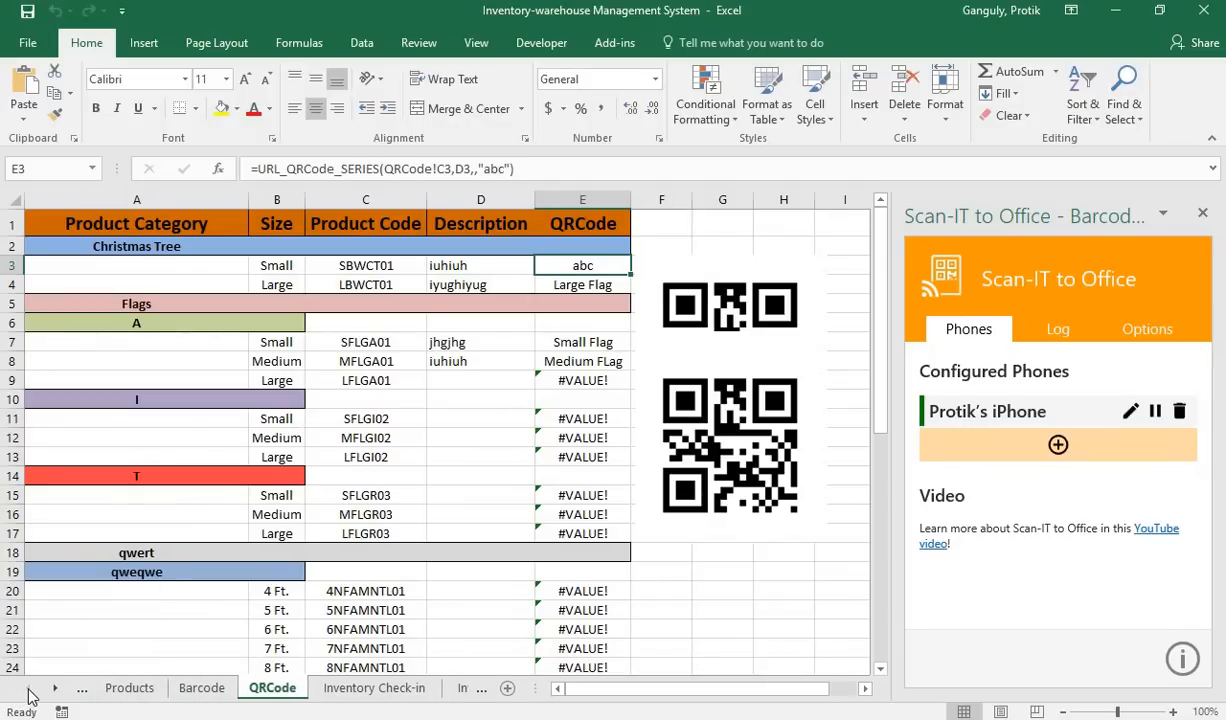
pyautogui.moveTo(30, 698)
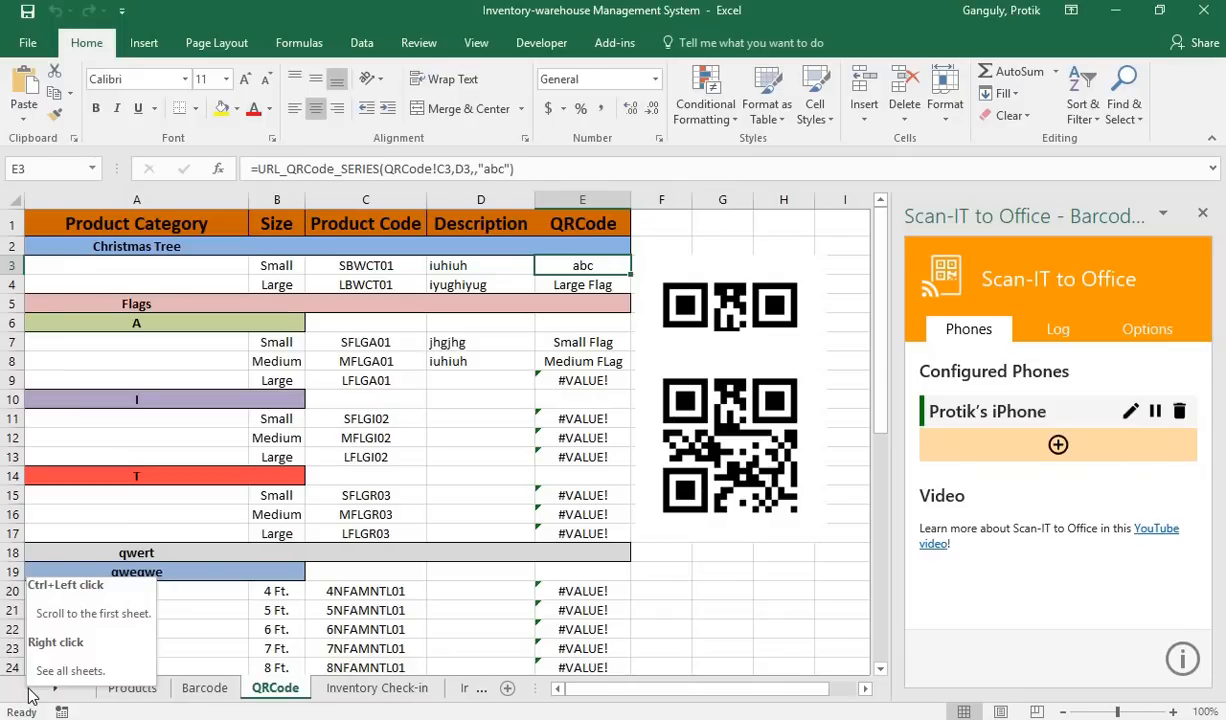
pyautogui.moveTo(50, 689)
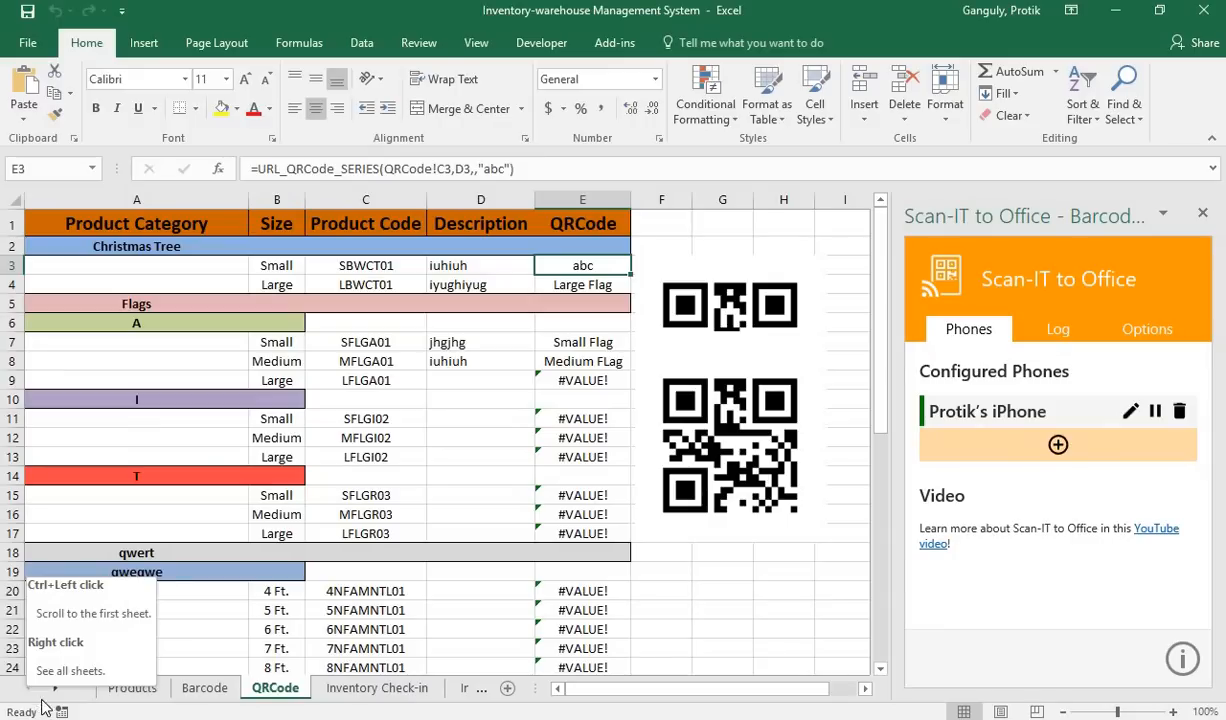